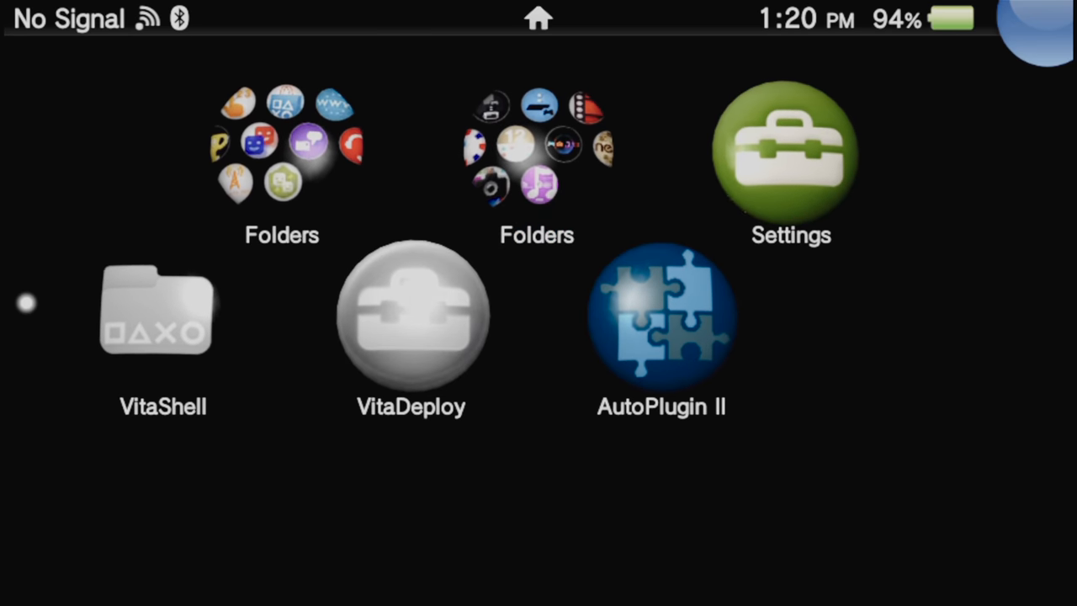
Launch AutoPlugin II on the Vita, then project the PlayStation Vita source fullscreen on the monitor
left_click(662, 317)
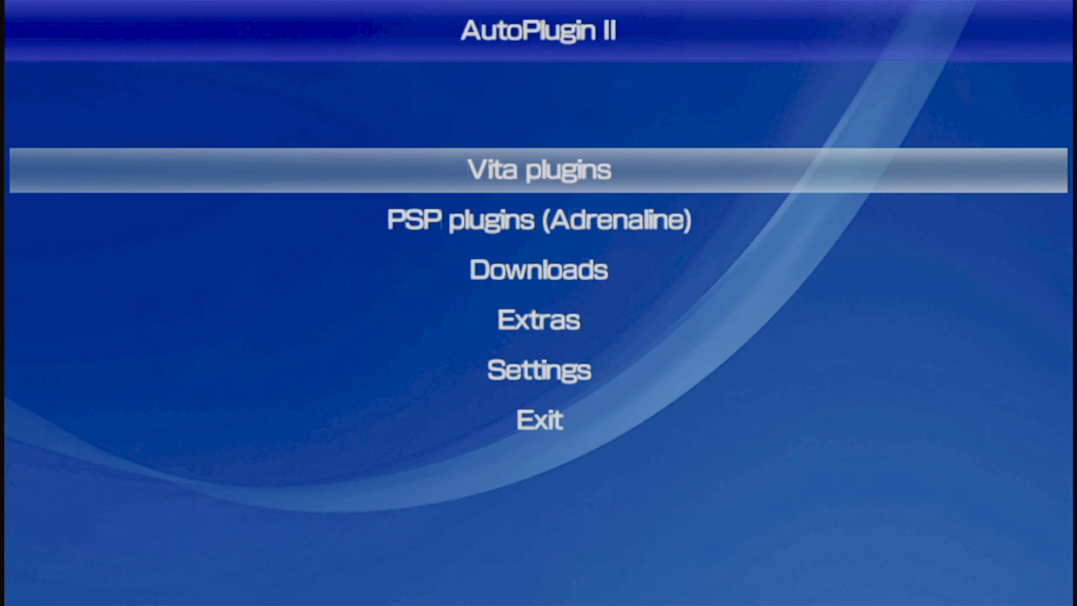
left_click(538, 168)
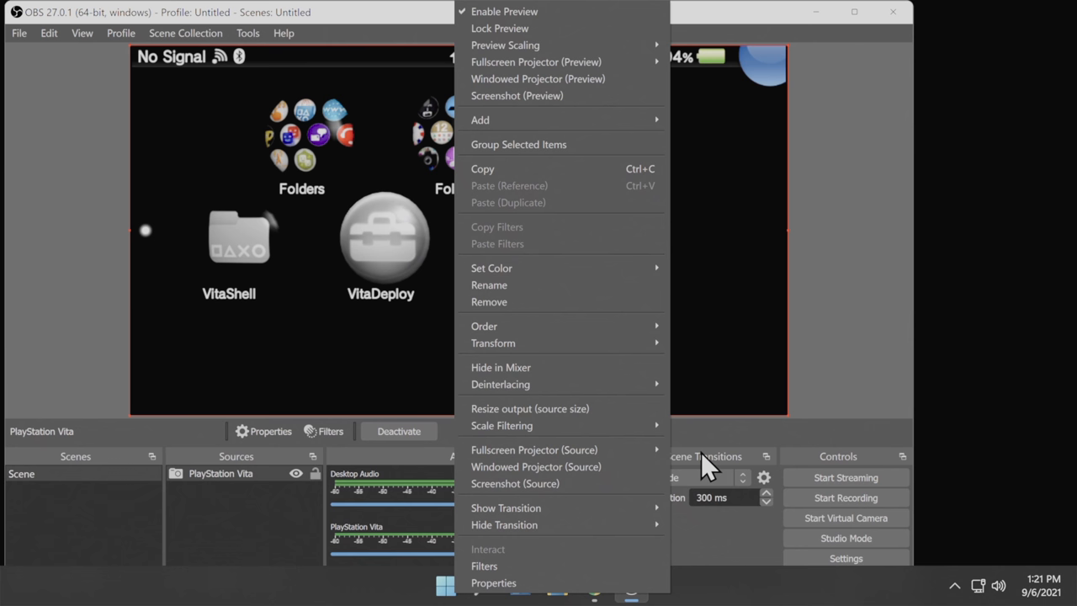
mouse_move(534, 449)
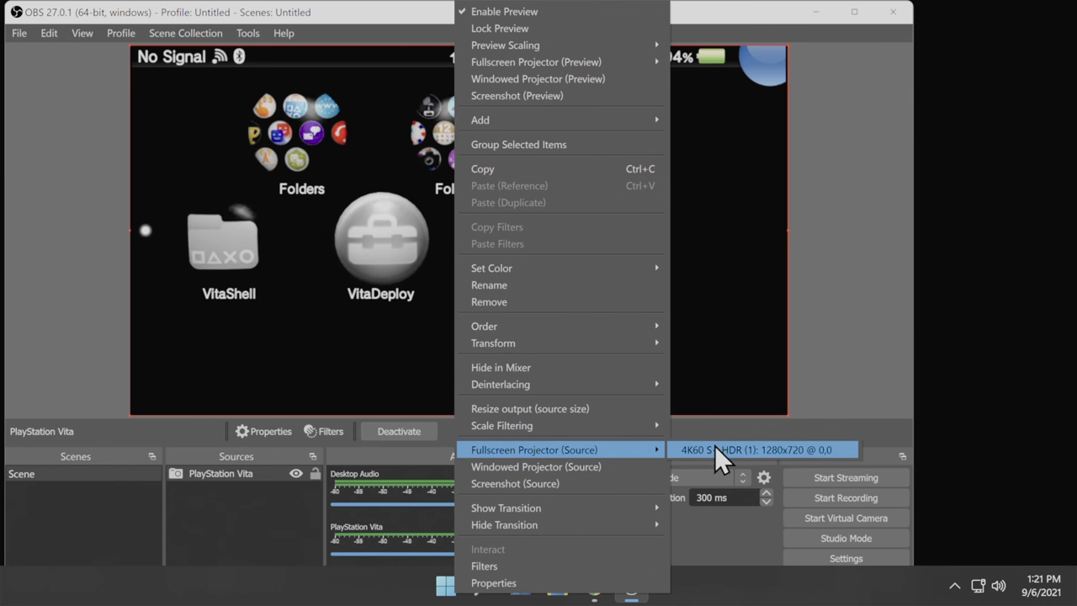
left_click(754, 449)
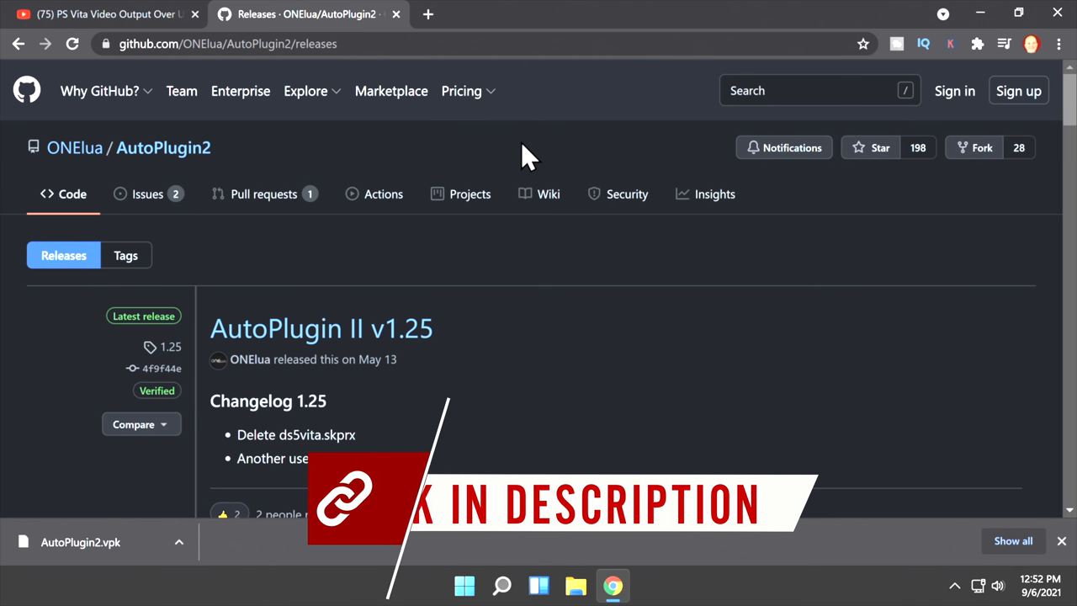
Download AutoPlugin2.vpk from the Assets list of the AutoPlugin II v1.25 release
scroll("down", 3)
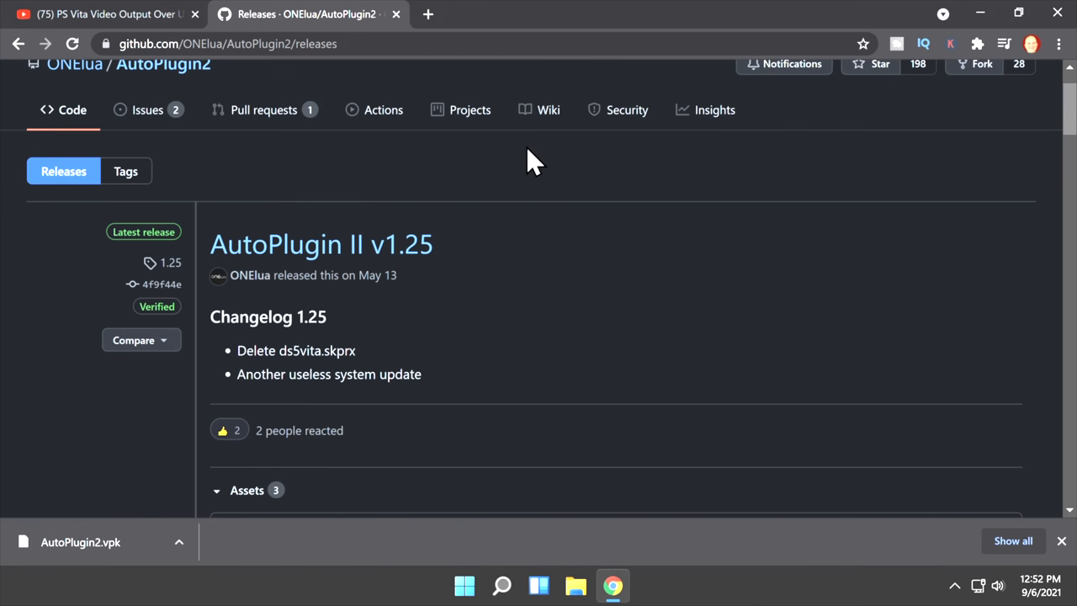
scroll("down", 3)
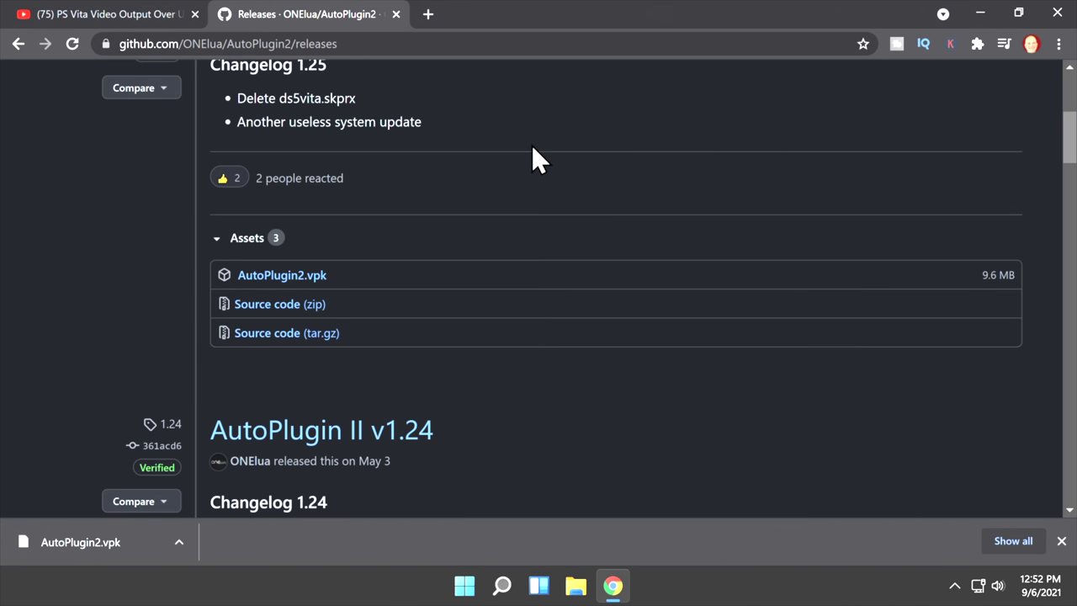
mouse_move(455, 228)
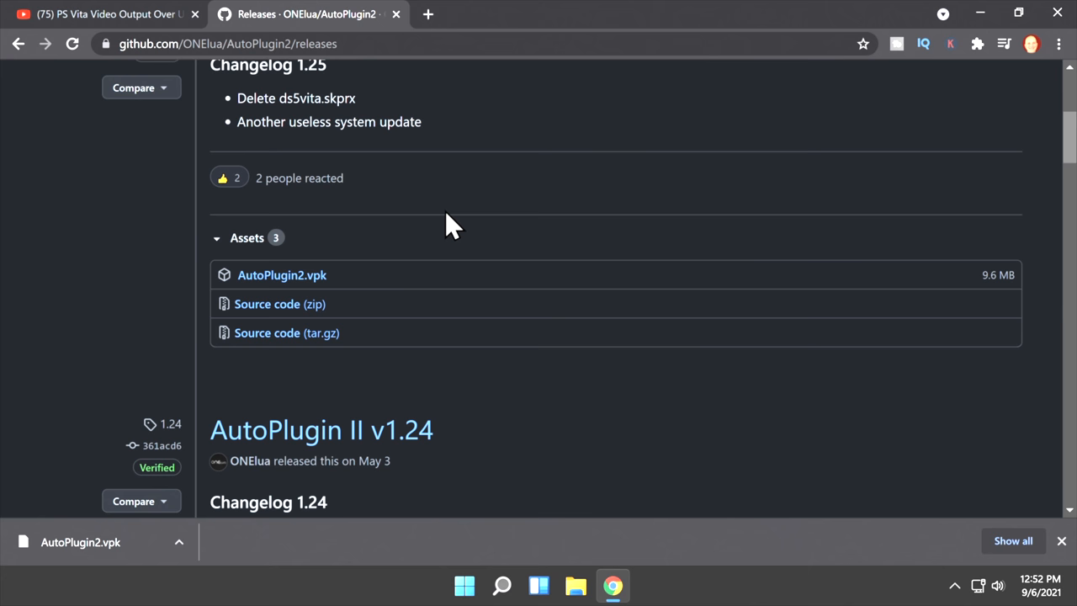
mouse_move(282, 276)
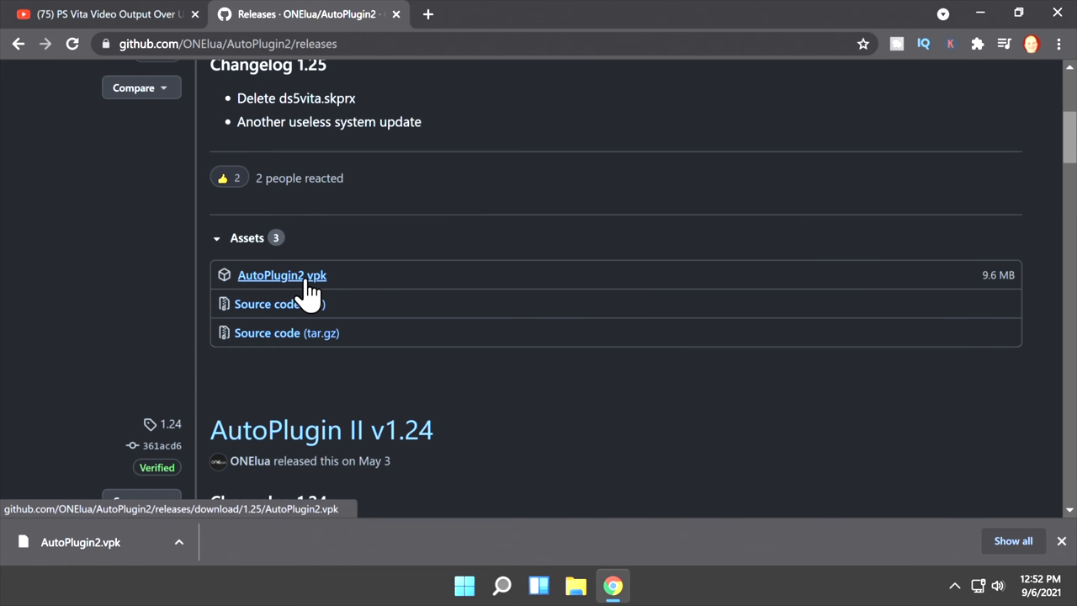
left_click(281, 276)
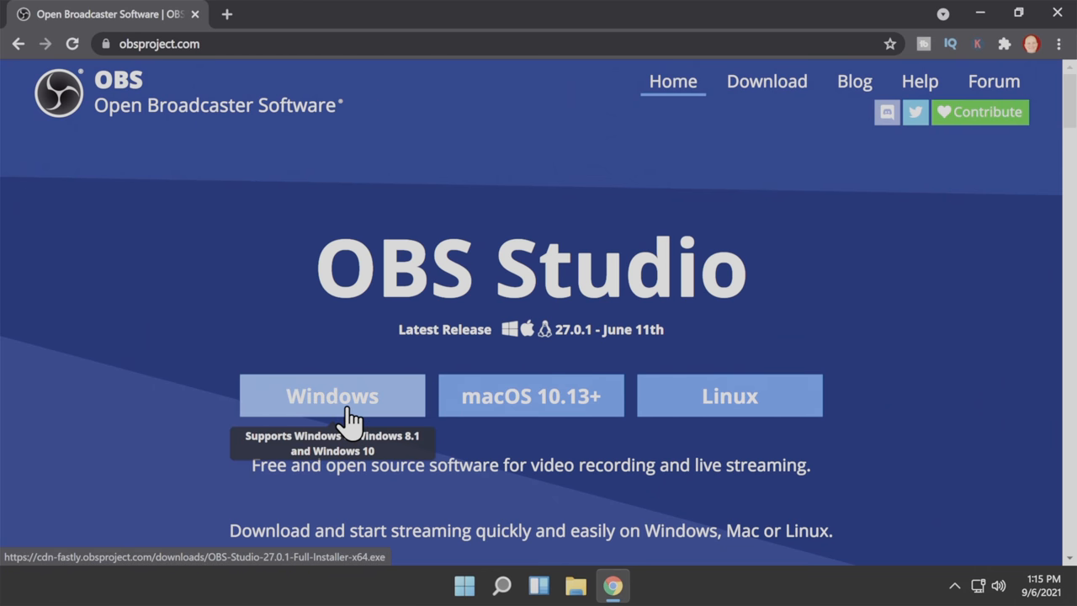
Download the OBS Studio 27.0.1 Windows installer from the OBS homepage
left_click(331, 396)
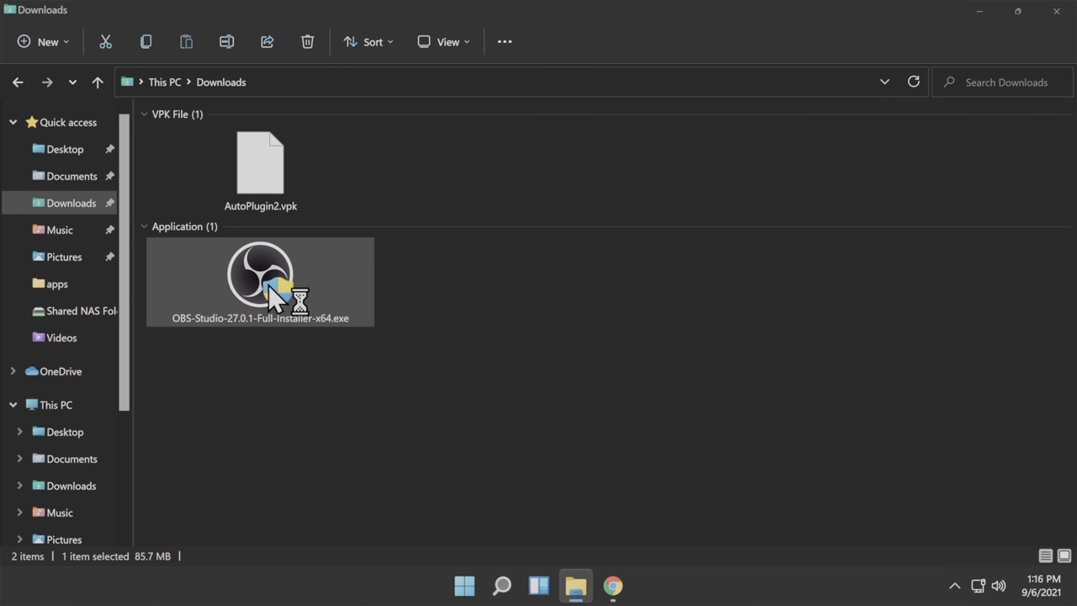
Run the OBS Studio 27.0.1 installer from Downloads and complete the setup
double_click(259, 277)
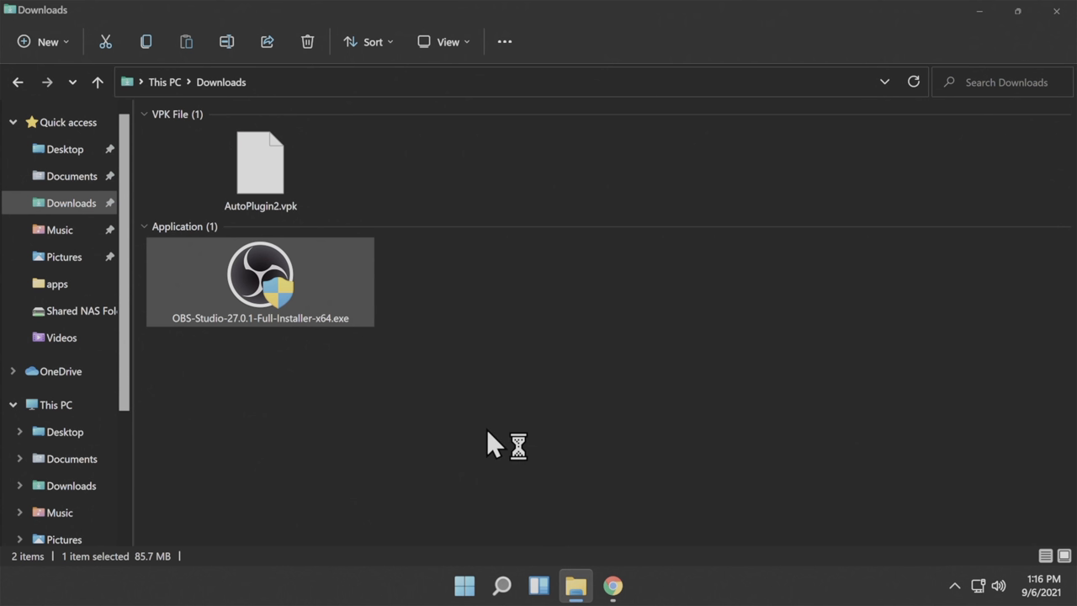
double_click(259, 281)
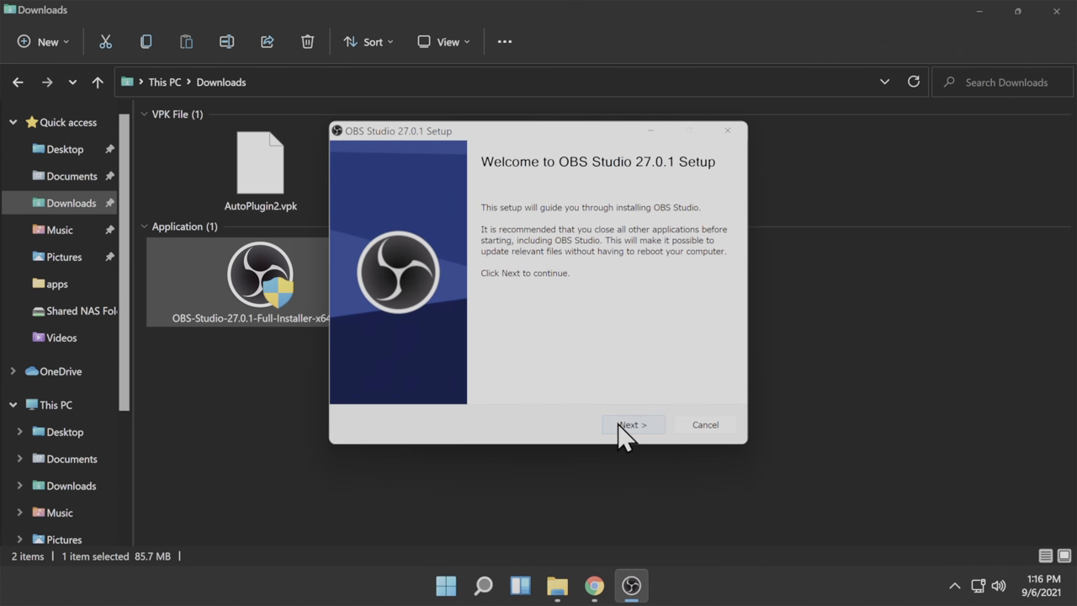
left_click(633, 424)
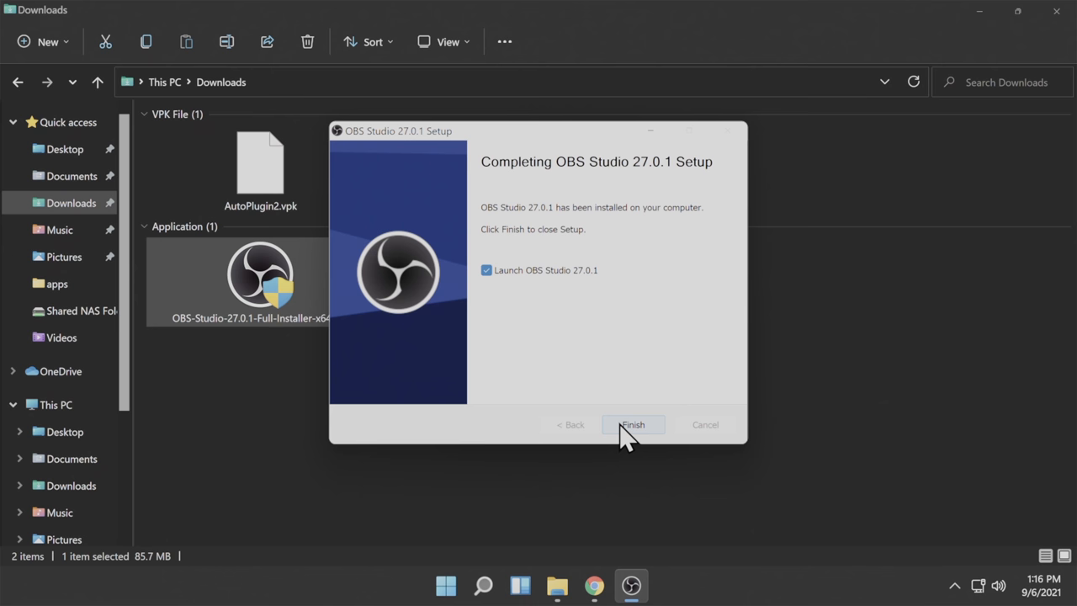
left_click(633, 424)
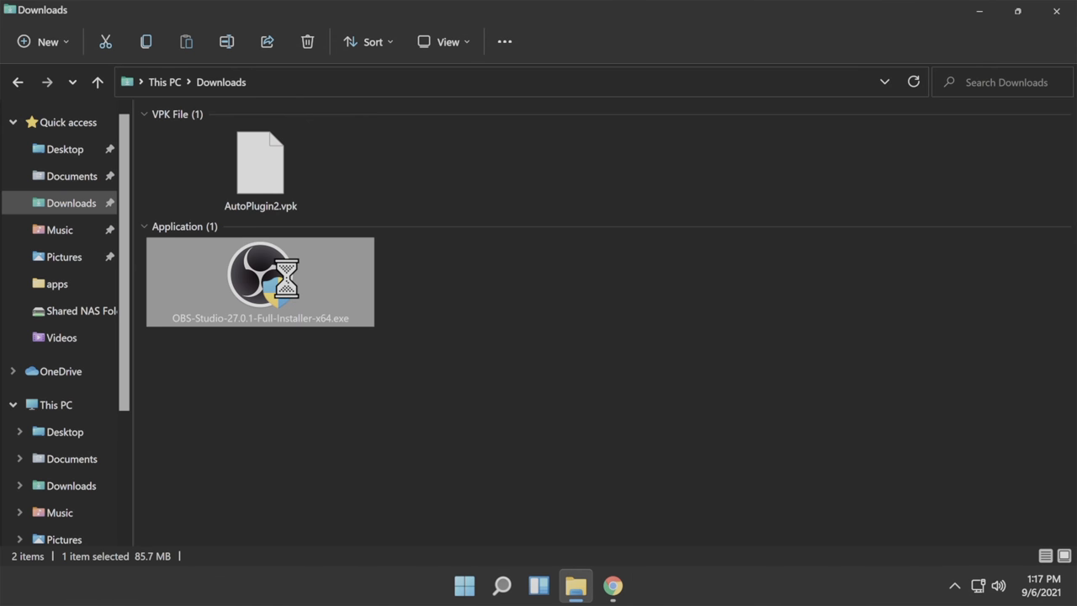
Delete the OBS Studio installer file from Downloads
right_click(260, 281)
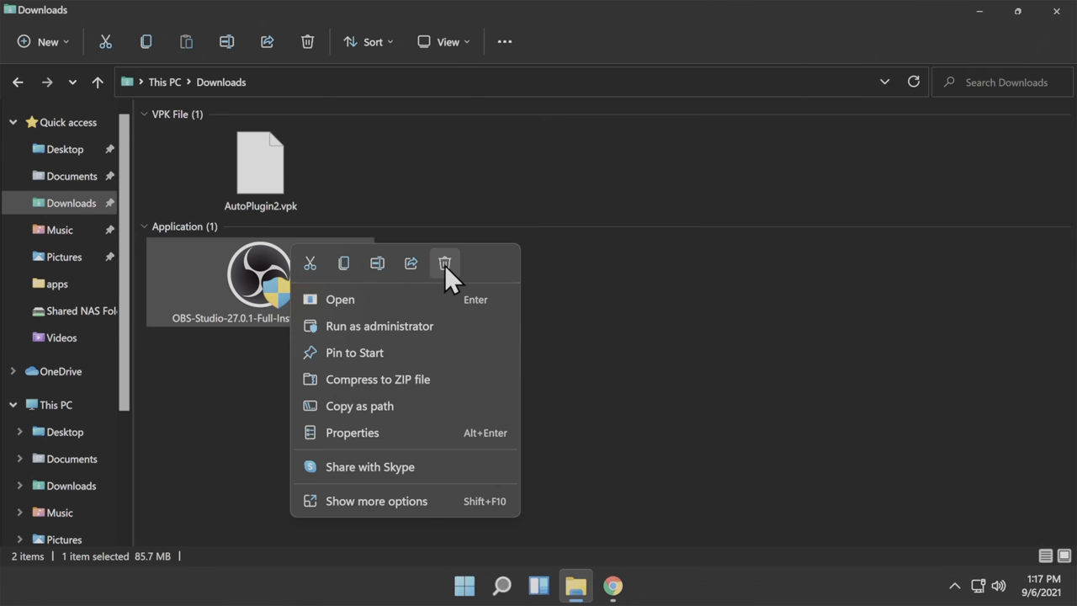
left_click(445, 263)
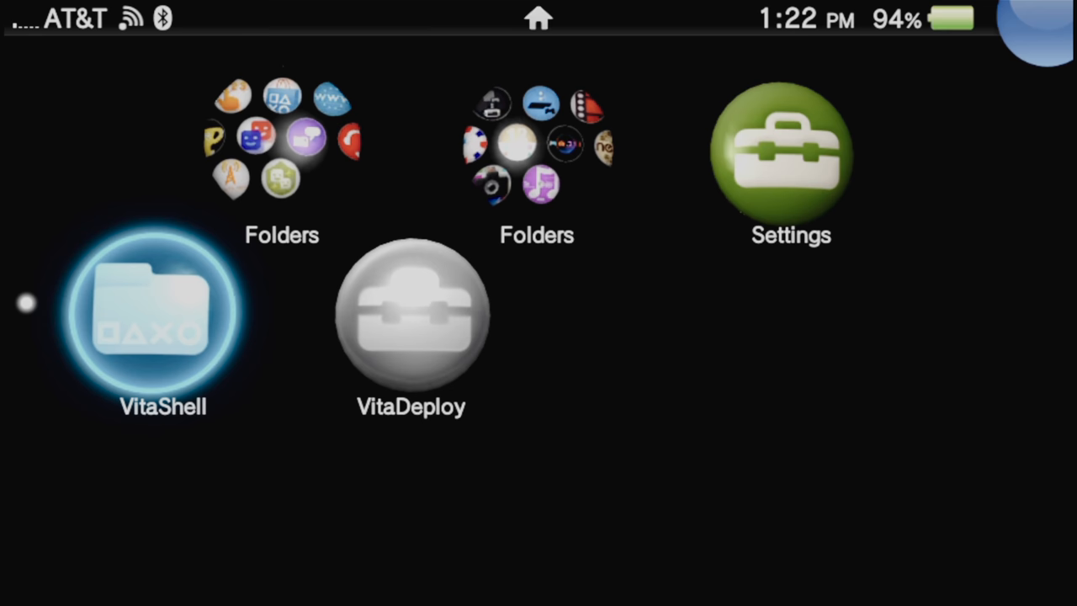
Start VitaShell from its bubble on the Vita's LiveArea home screen
left_click(152, 317)
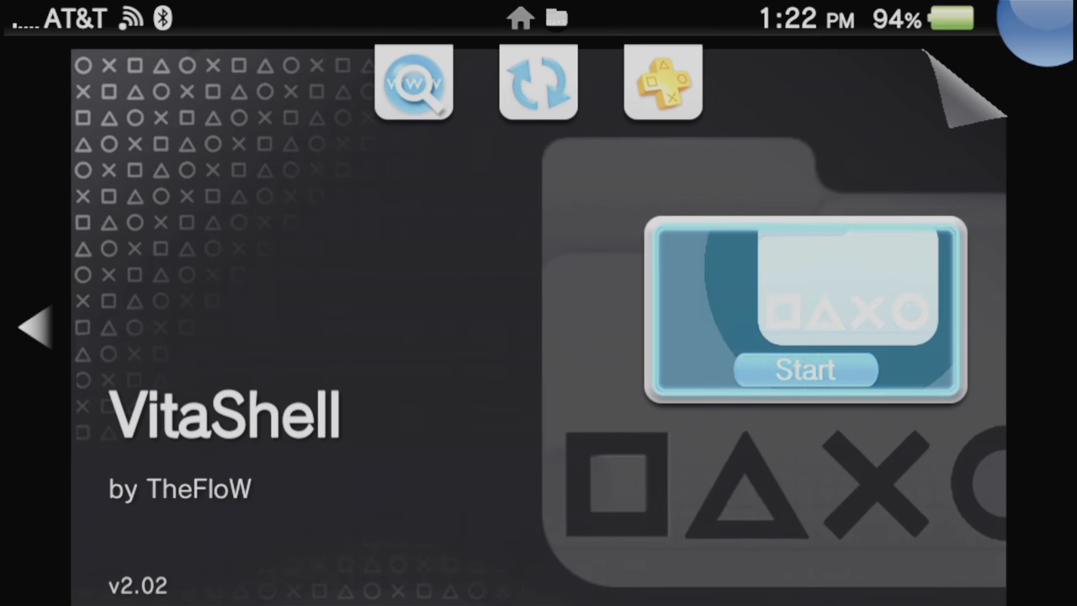
left_click(804, 370)
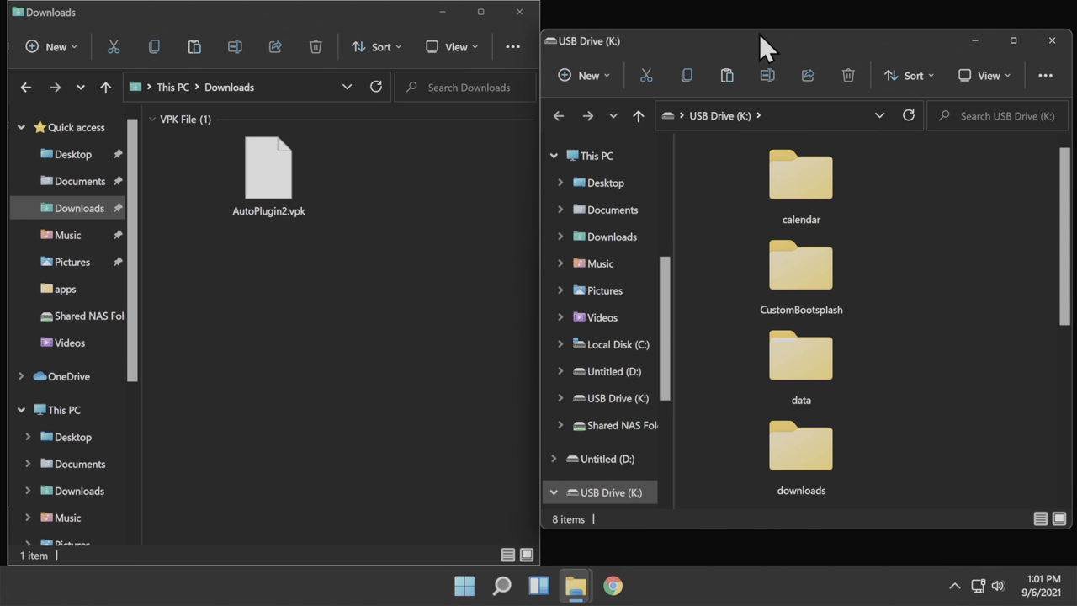
mouse_move(400, 278)
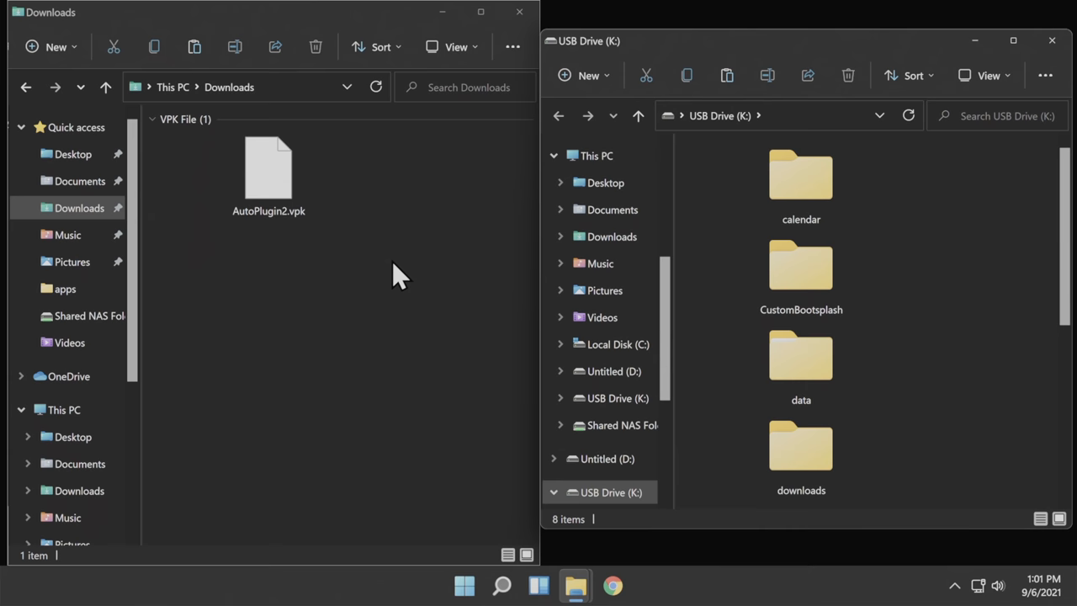
Copy AutoPlugin2.vpk from Downloads into the root of USB Drive (K:)
left_click_drag(268, 168, 801, 362)
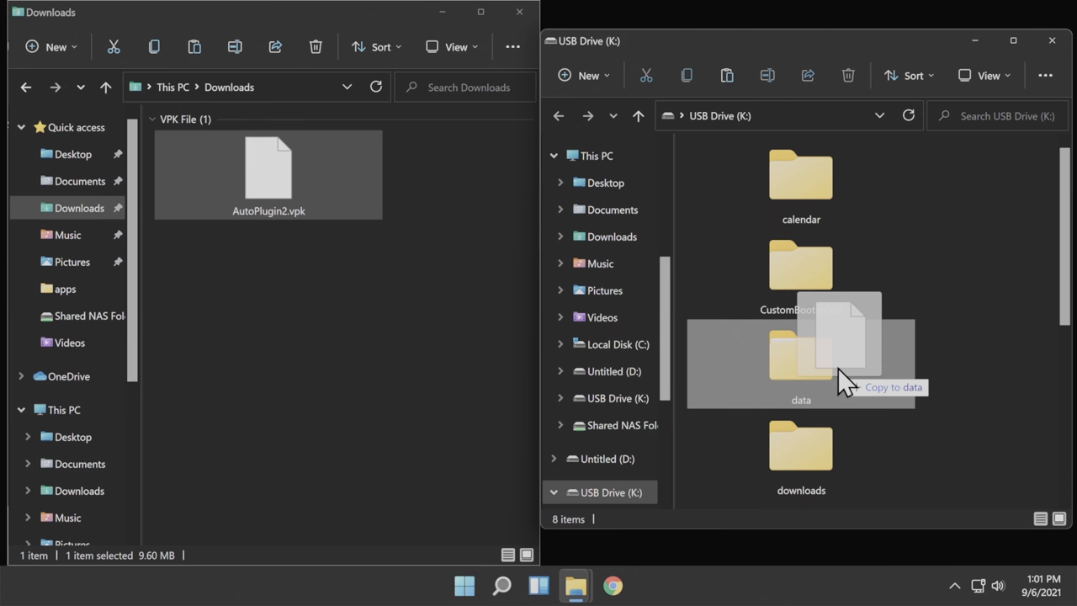
left_click_drag(842, 378, 993, 468)
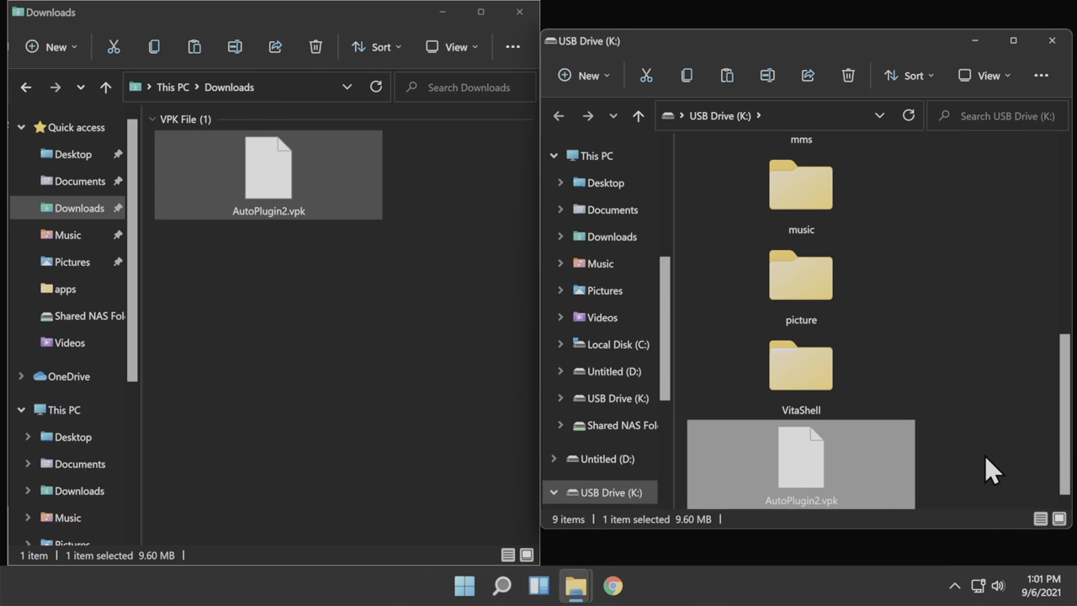
mouse_move(1040, 74)
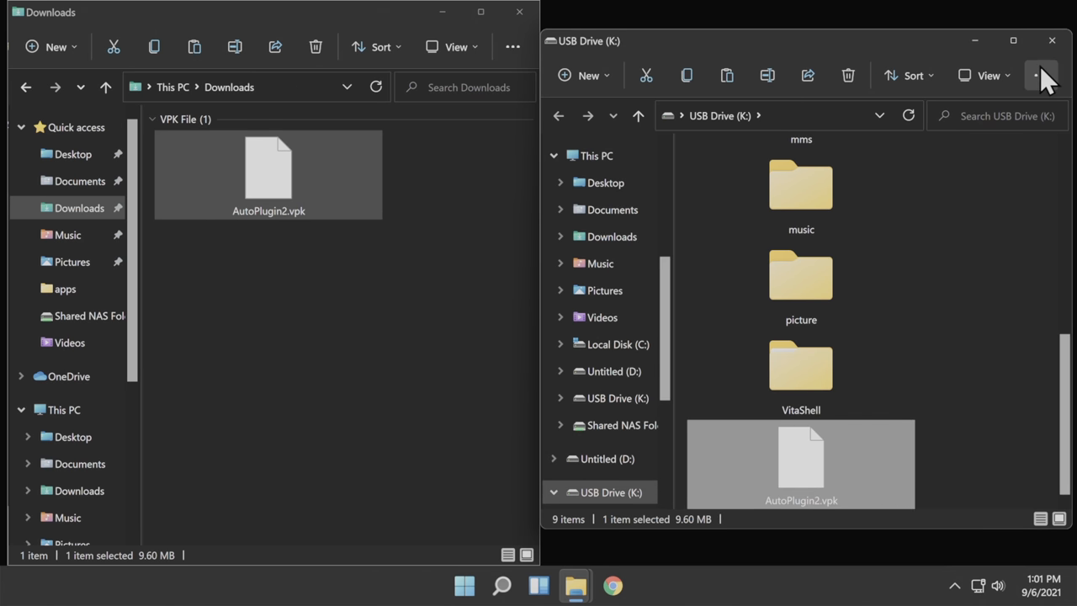
left_click(1050, 41)
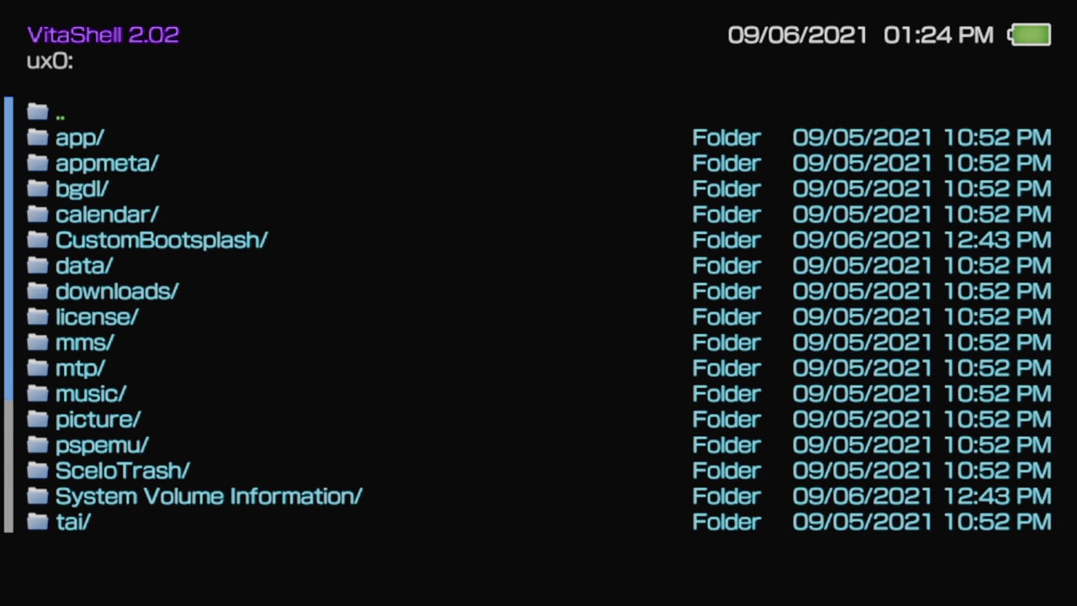
Install AutoPlugin2.vpk from ux0:, accepting extended permissions and answering the delete prompt
scroll("down", 3)
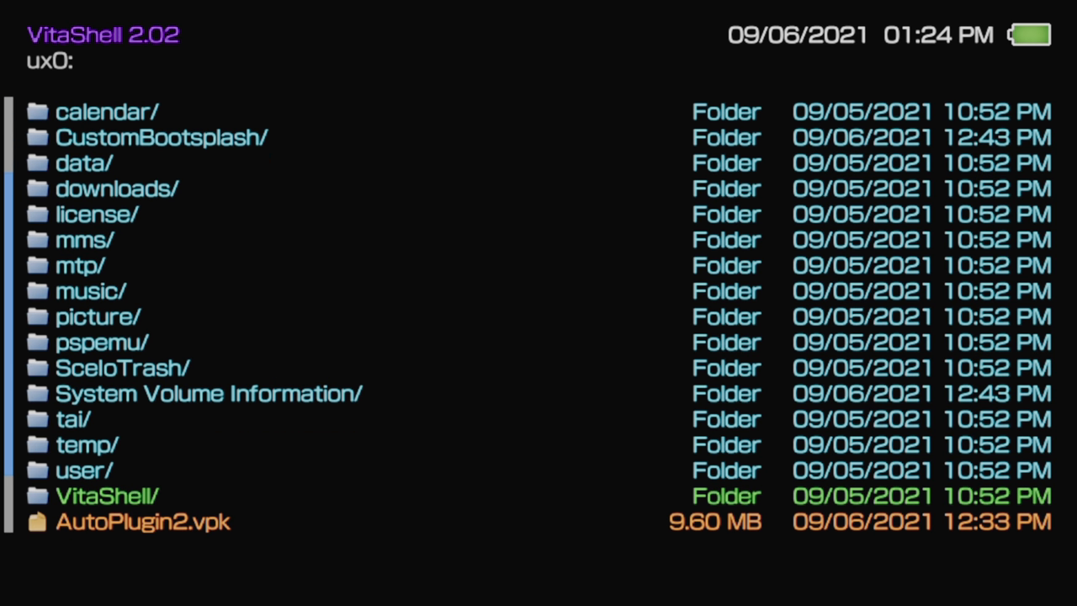
scroll("down", 3)
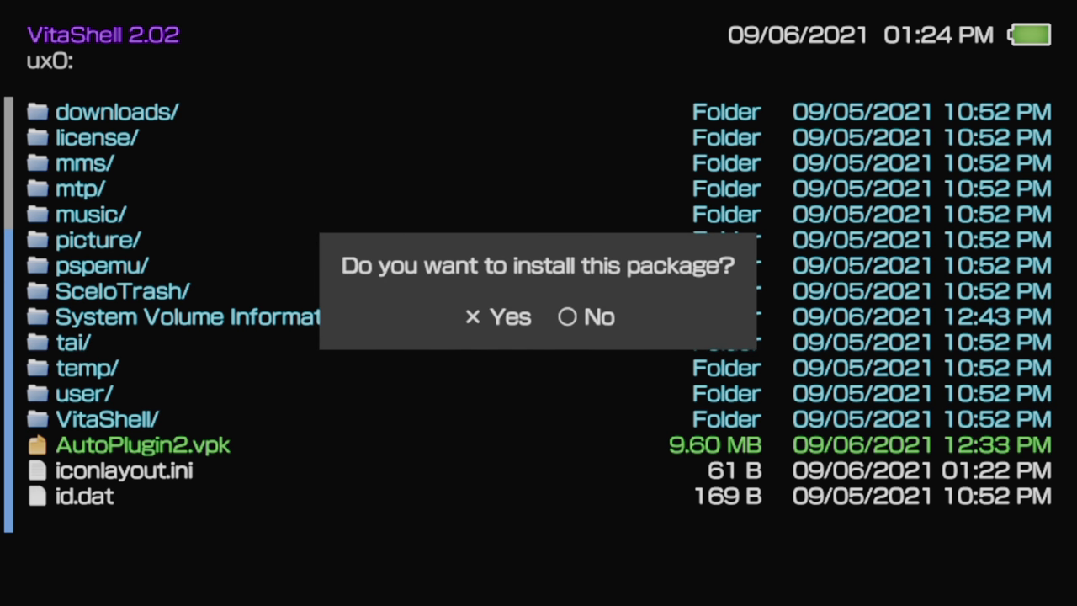
left_click(498, 316)
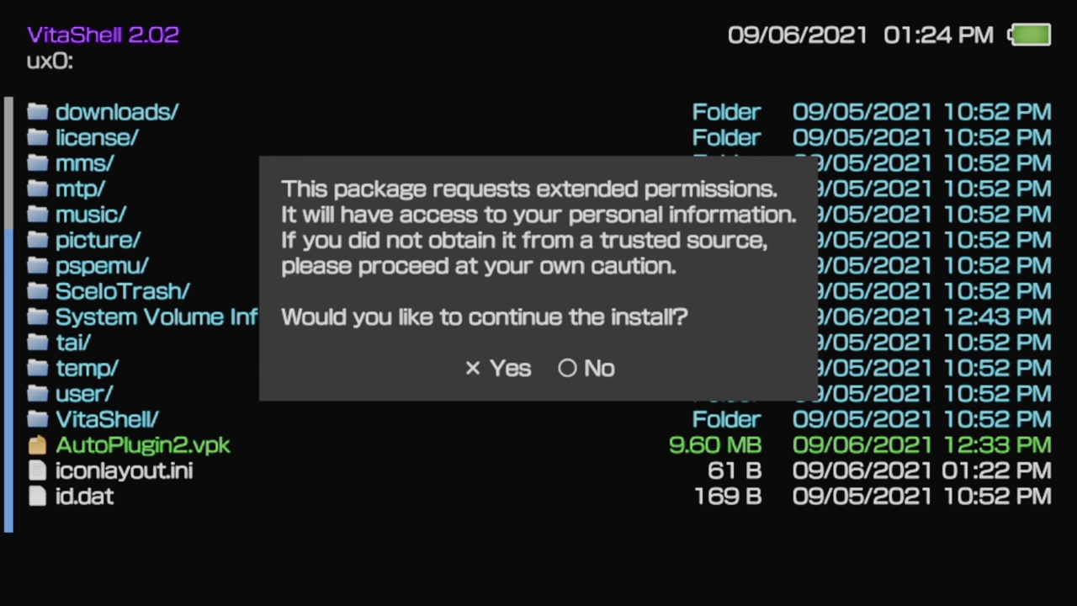
left_click(498, 367)
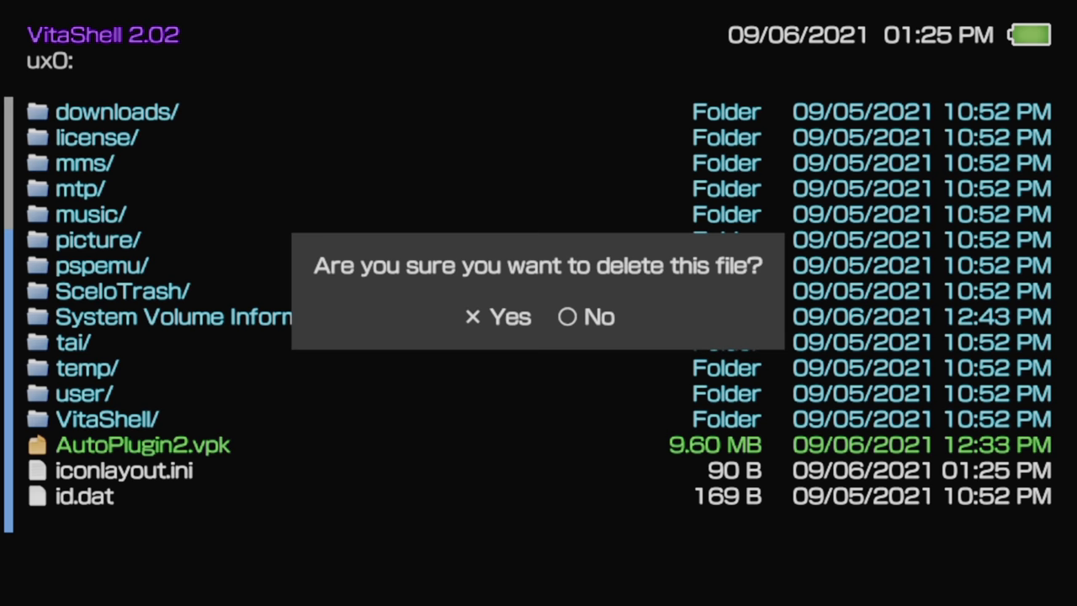
left_click(502, 316)
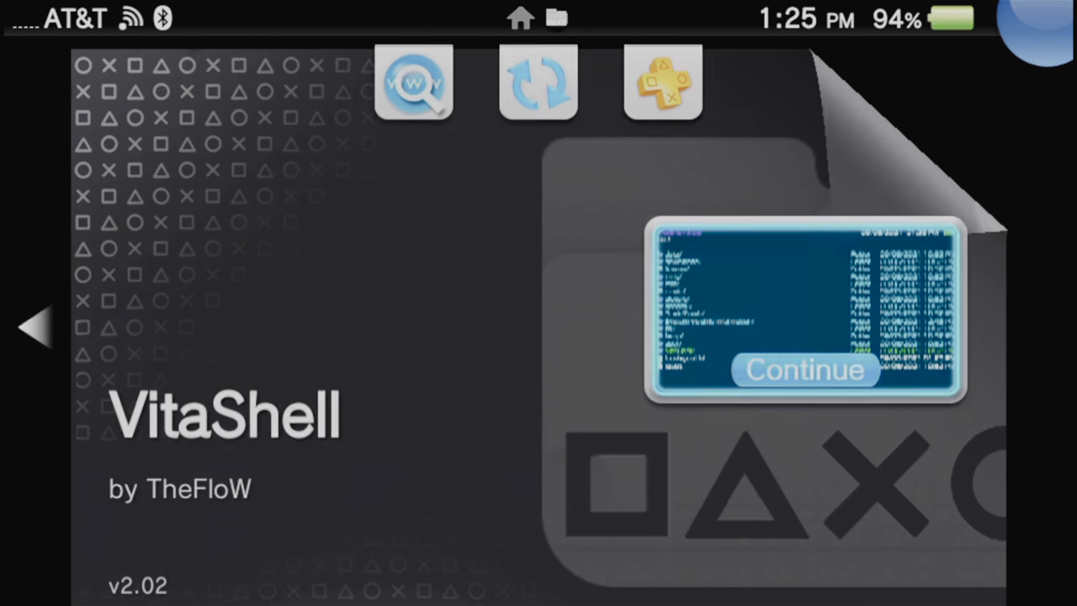
Leave VitaShell and start AutoPlugin II at the Vita plugins install list
left_click(804, 371)
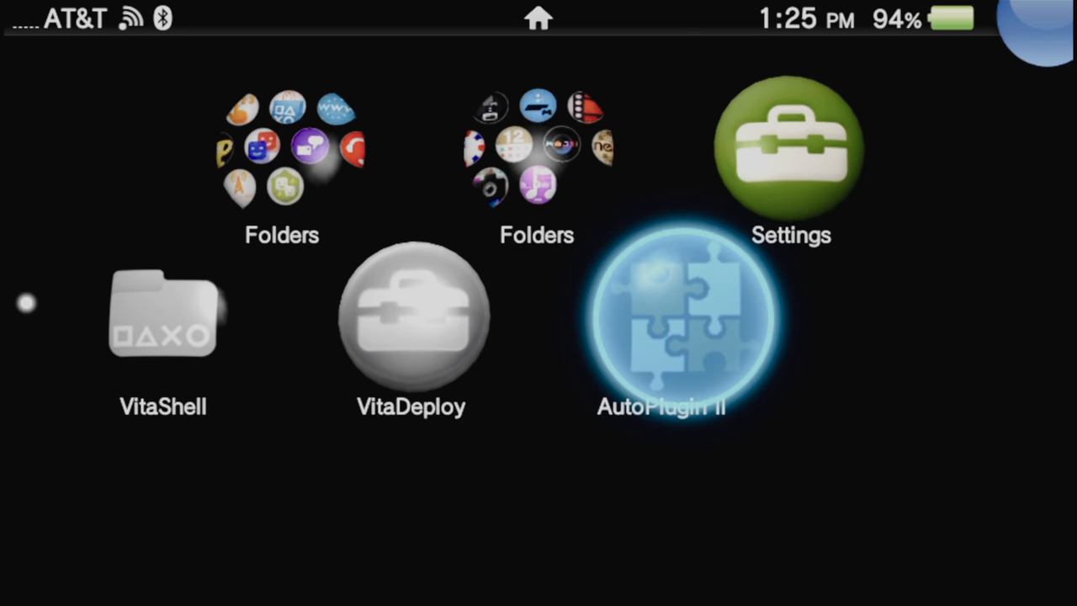
left_click(663, 316)
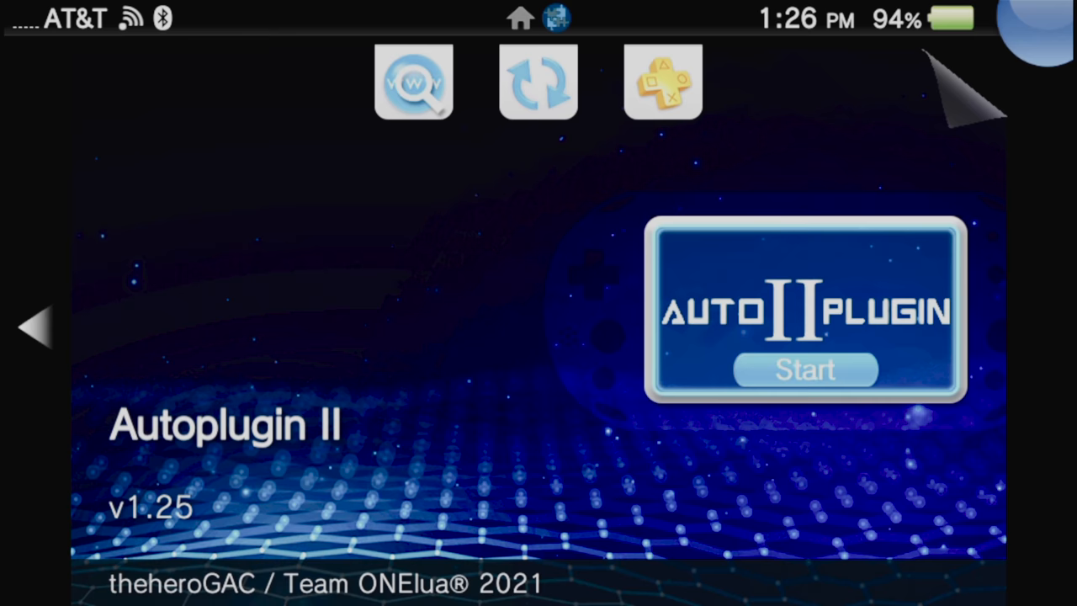
left_click(805, 371)
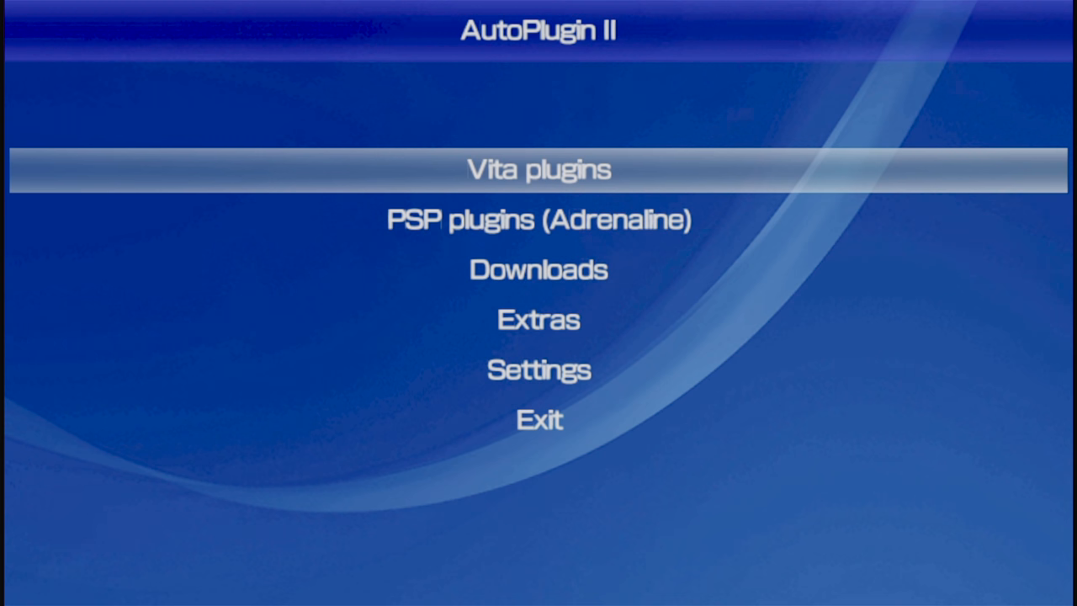
left_click(539, 168)
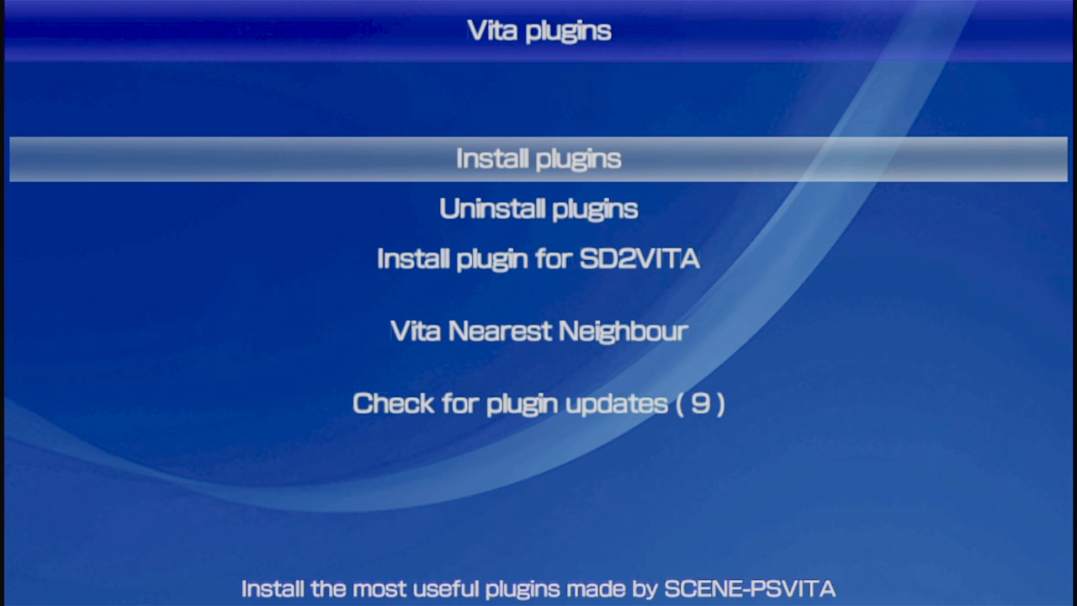
left_click(539, 159)
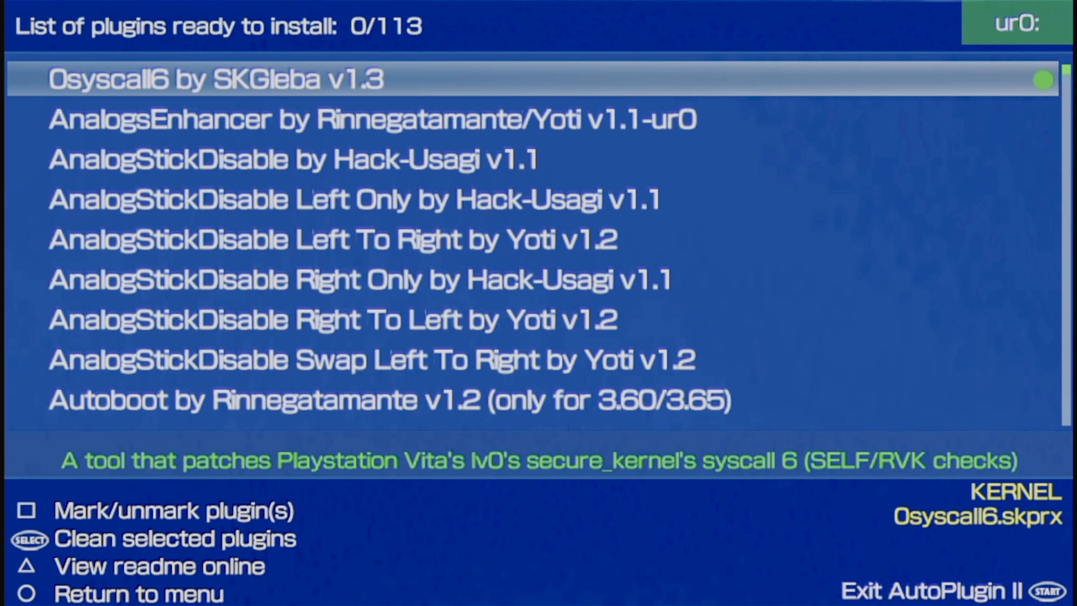
Install the udcd_uvc plugin by xerpi and acknowledge the Vita restart notice
scroll("down", 3)
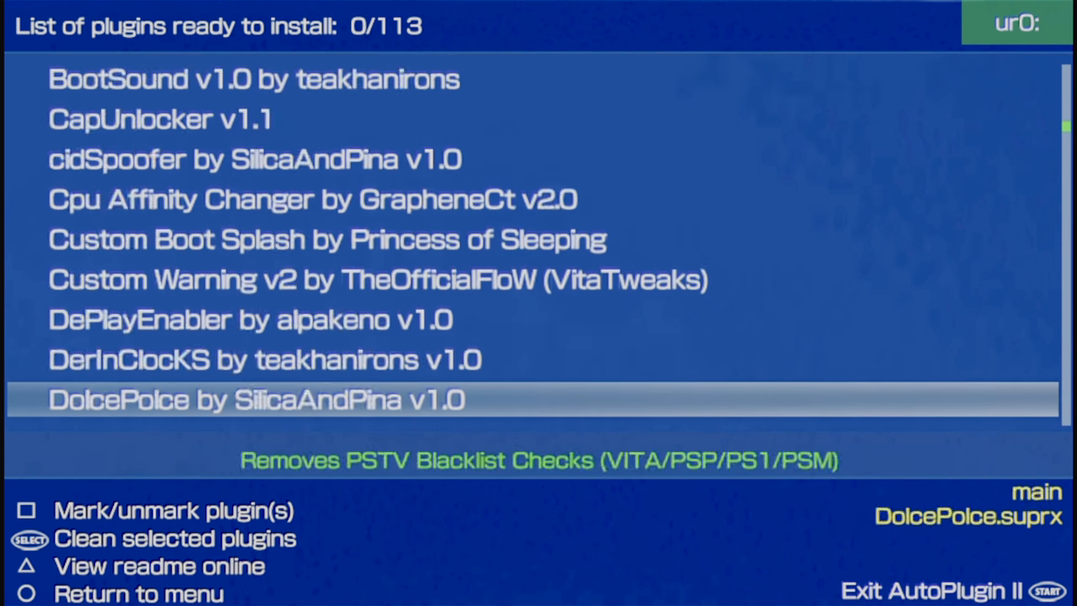
scroll("down", 3)
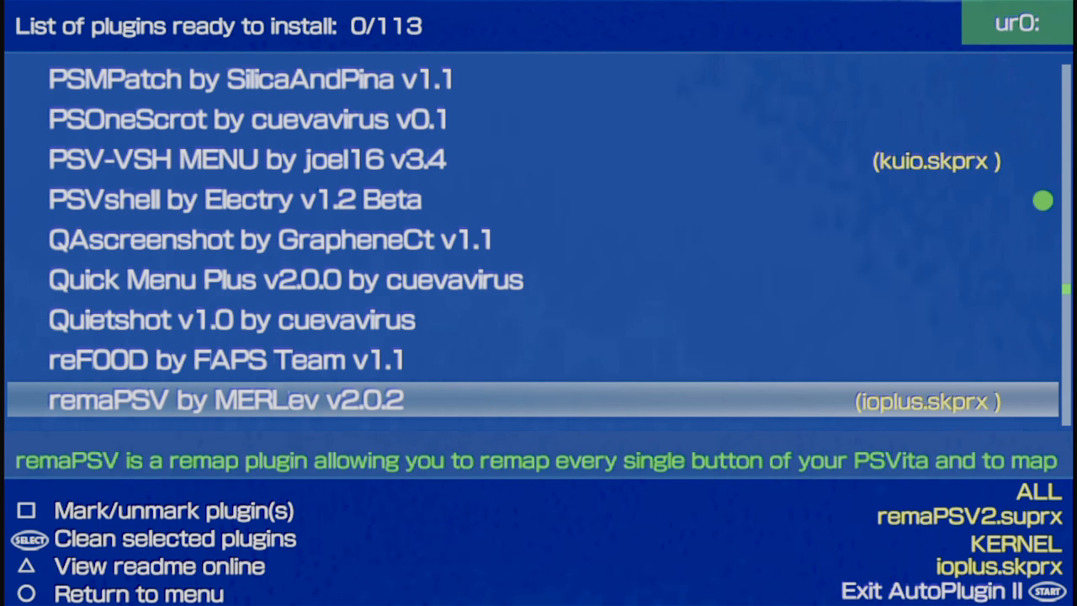
scroll("down", 3)
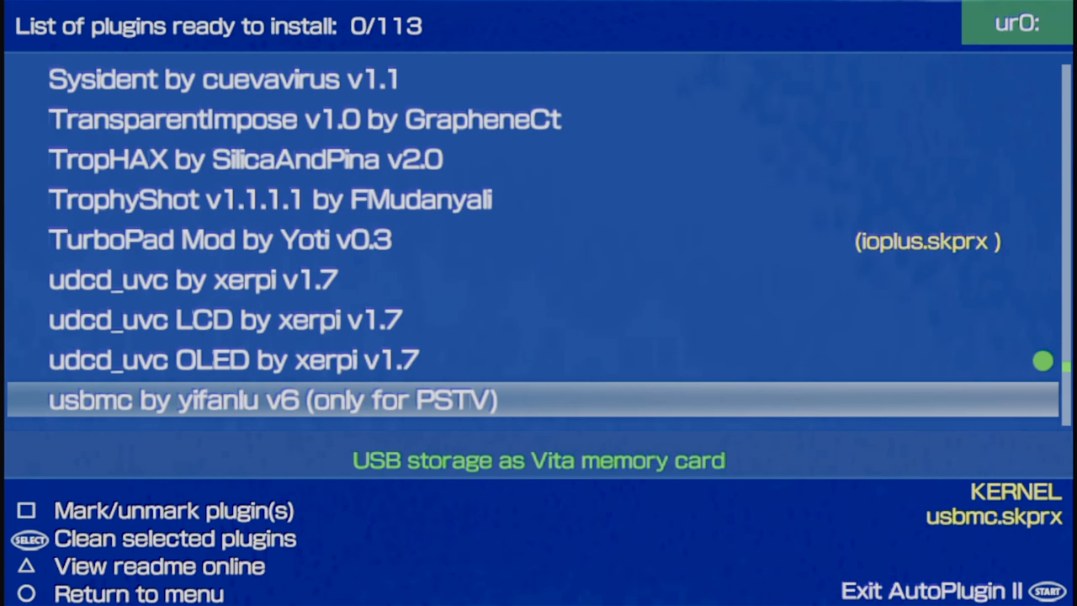
key("Up")
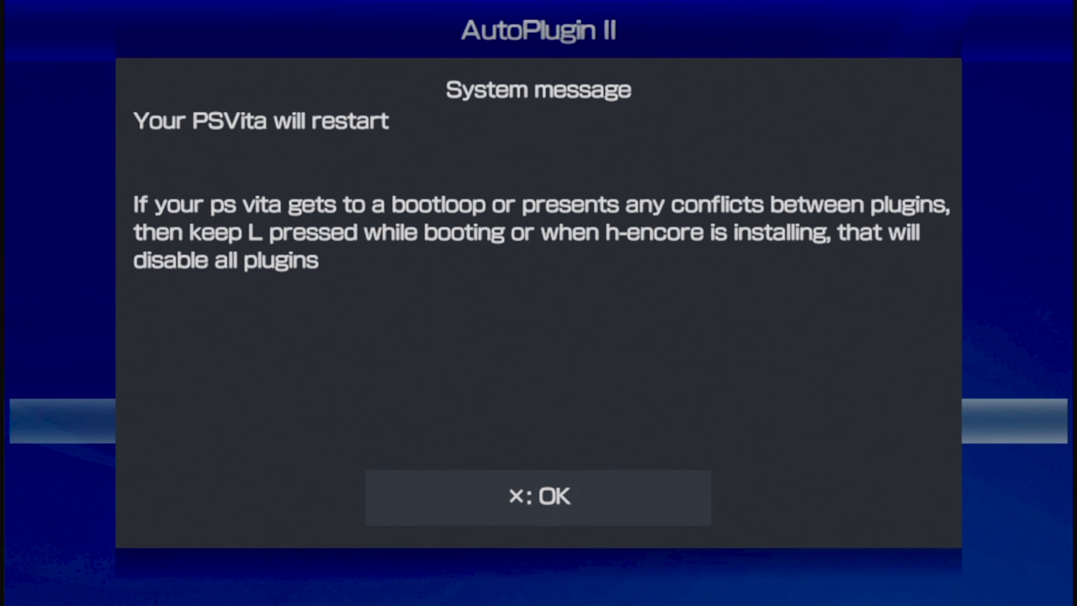
left_click(539, 497)
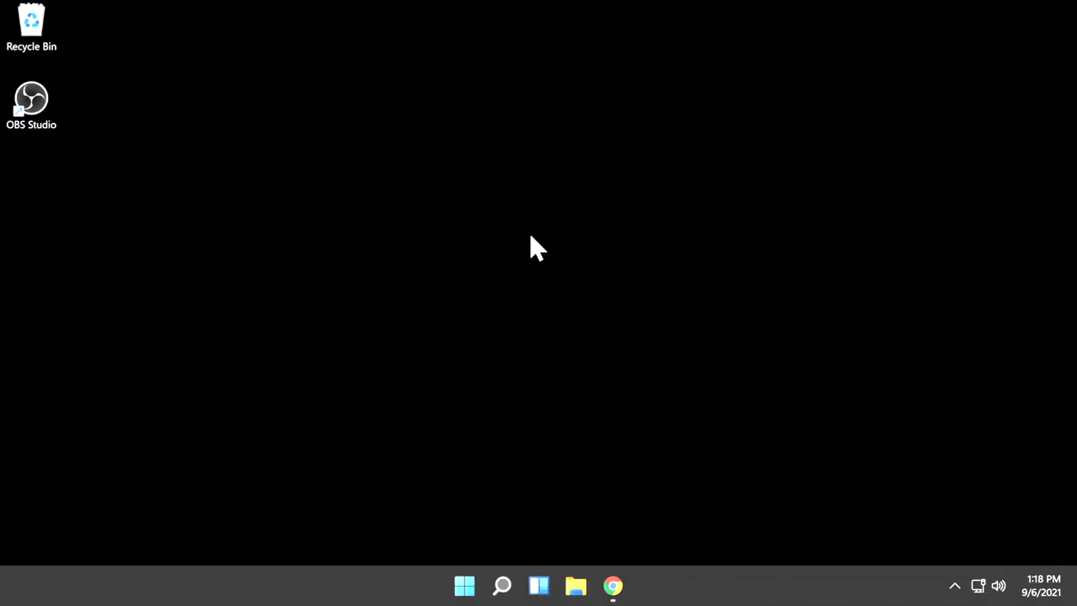
mouse_move(464, 586)
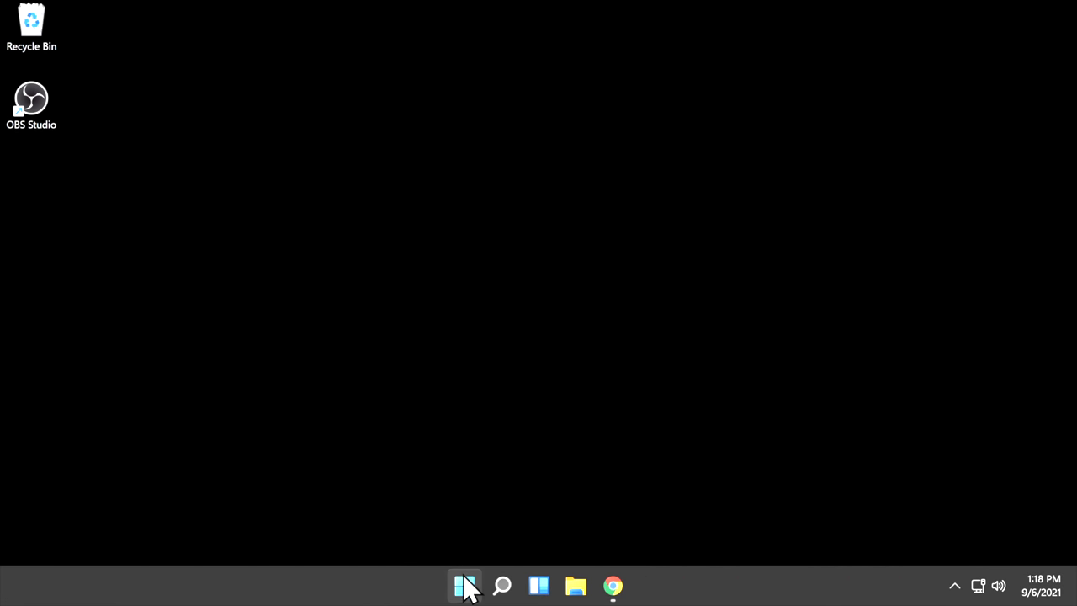
Launch the newly installed OBS Studio (64bit) from the Start menu
left_click(465, 586)
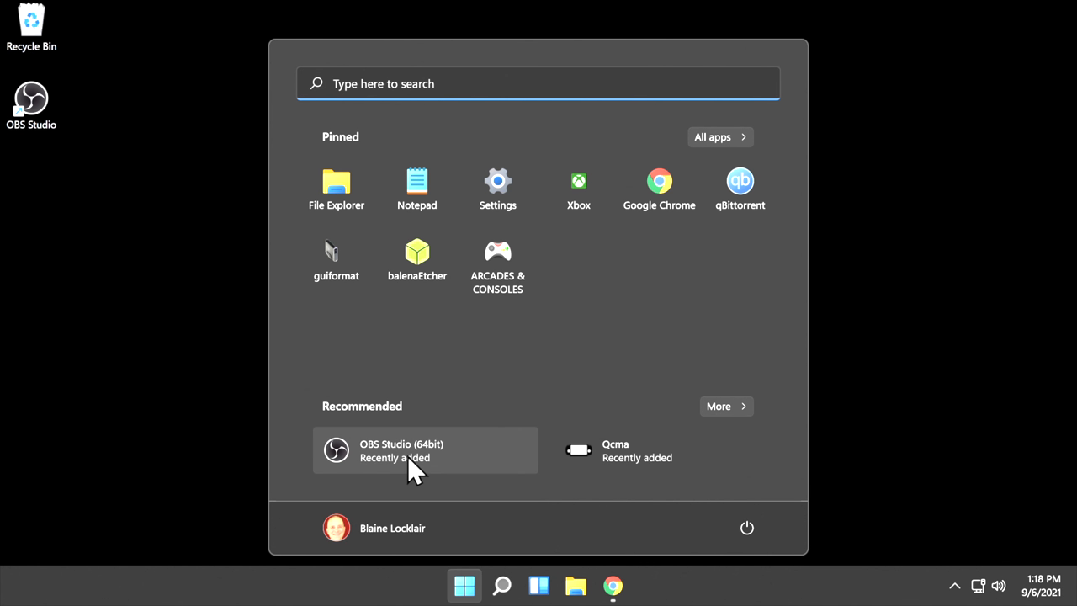
left_click(424, 451)
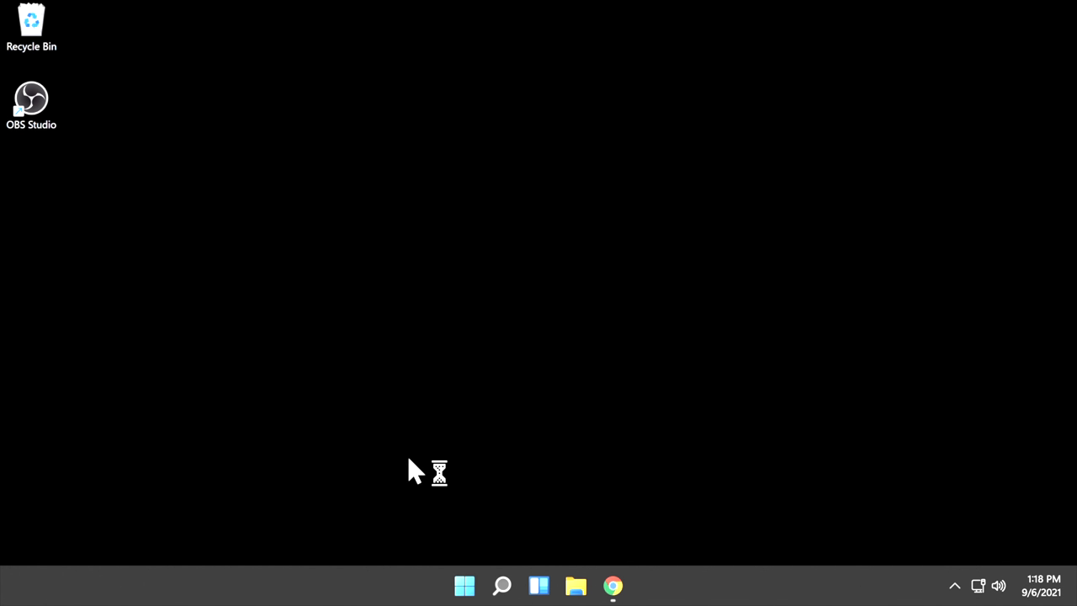
double_click(30, 96)
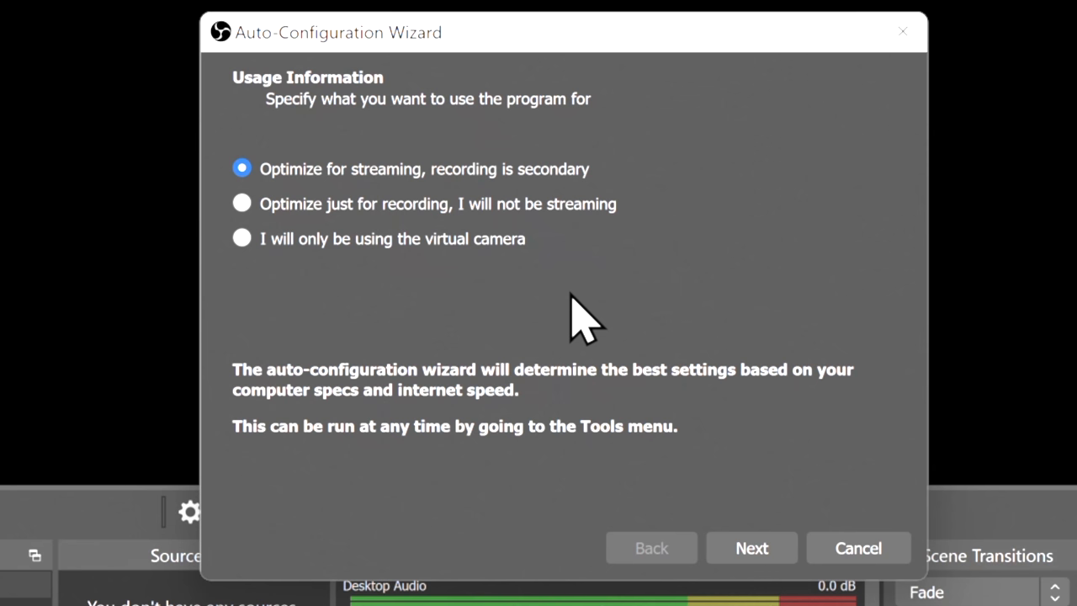
mouse_move(244, 227)
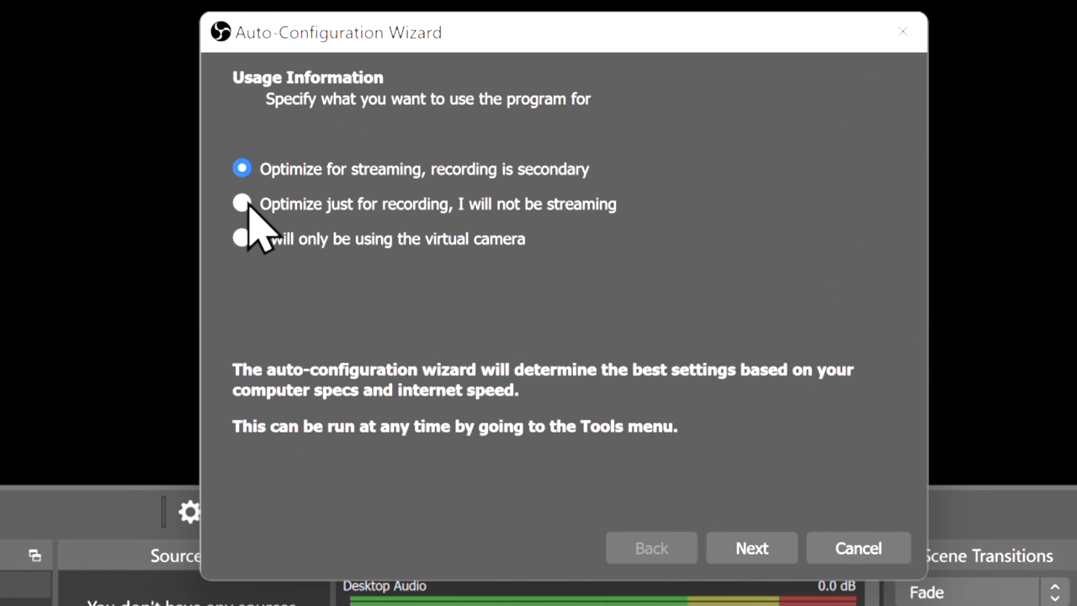
Complete the Auto-Configuration Wizard for recording only and apply the 1920x1080, 60 FPS NVENC settings
left_click(242, 204)
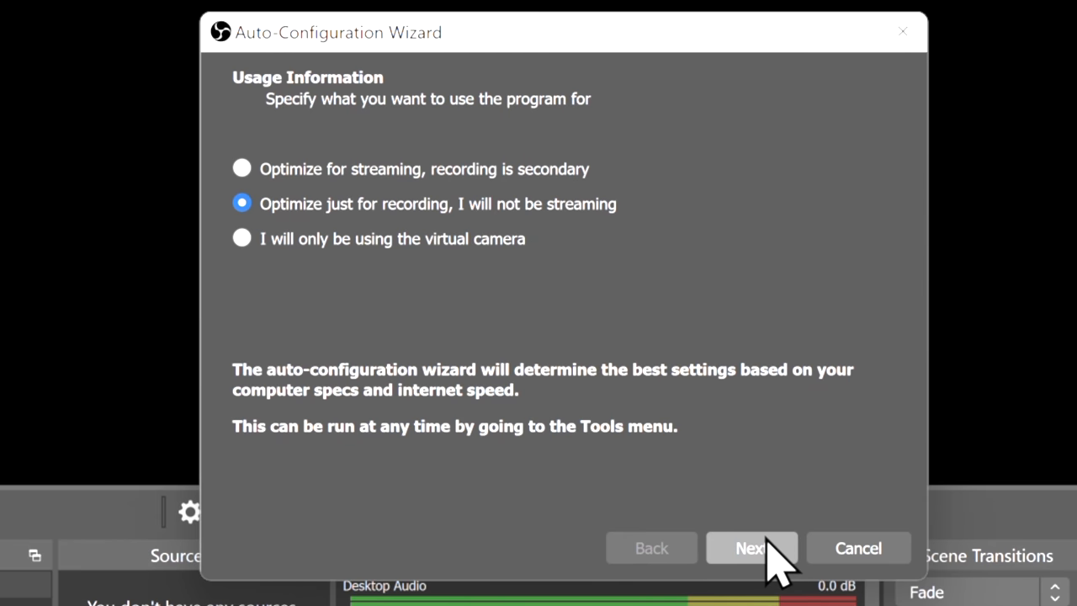
left_click(751, 549)
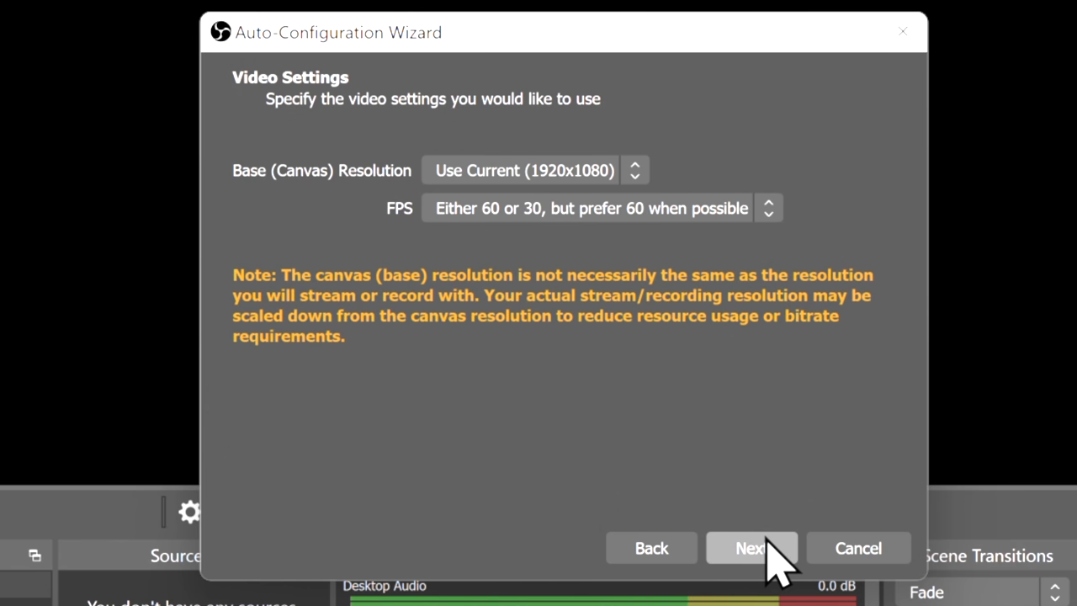
left_click(751, 548)
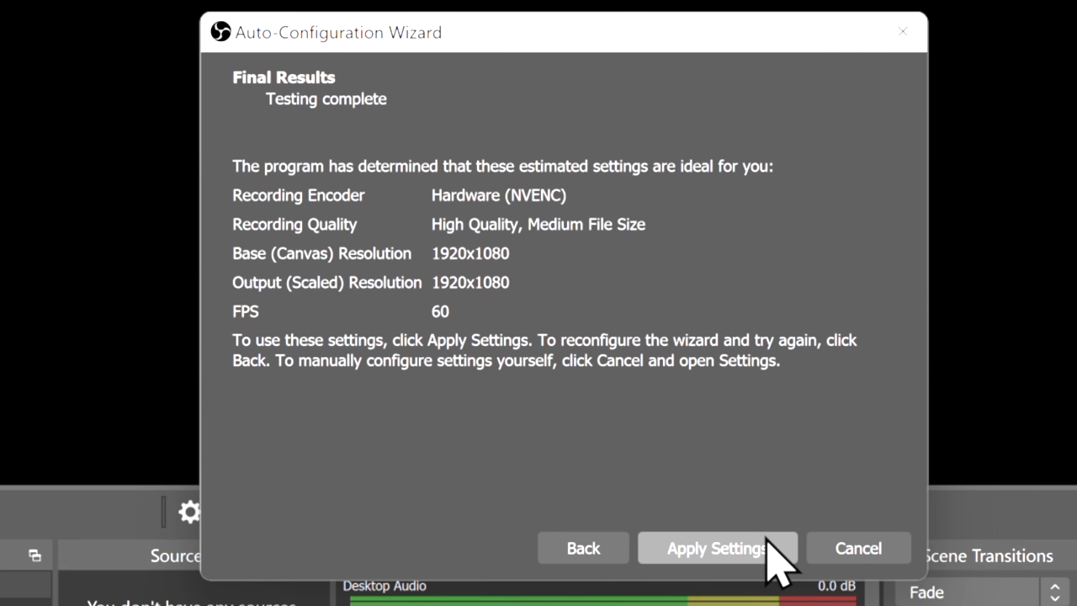
left_click(717, 548)
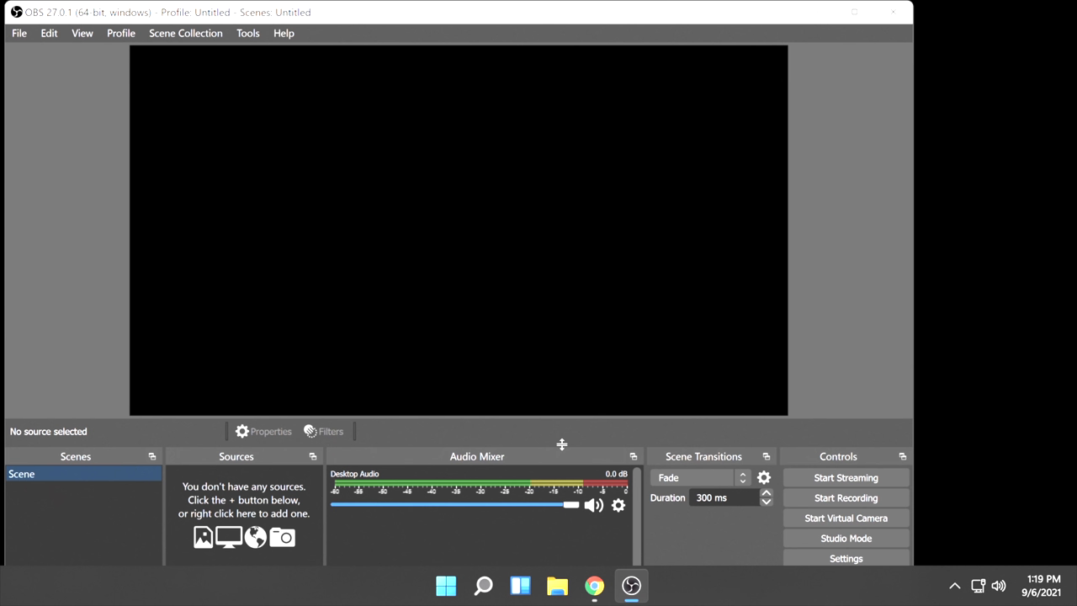
mouse_move(227, 509)
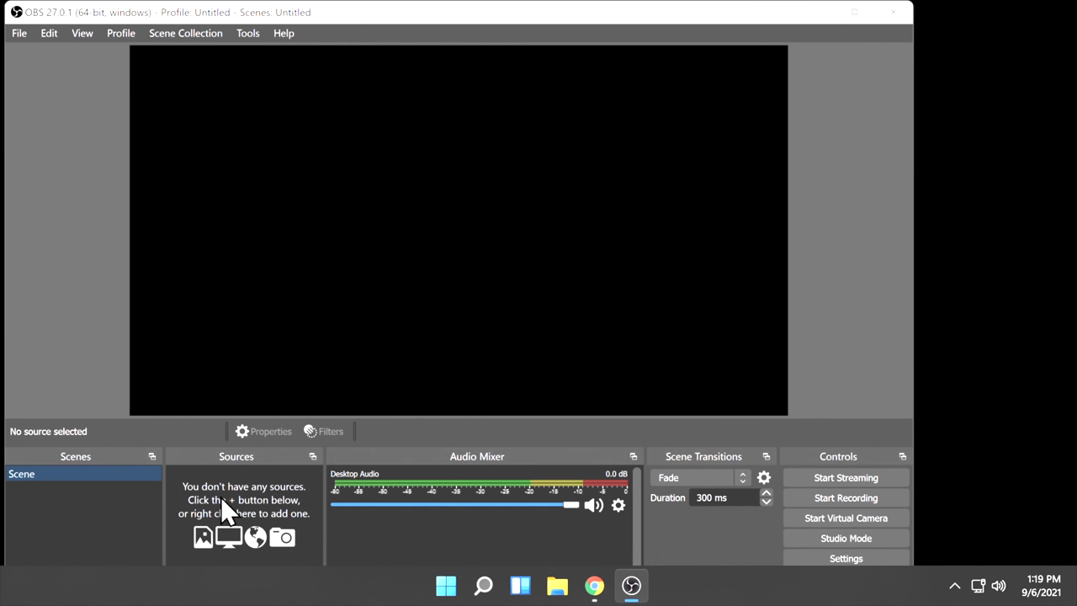
mouse_move(243, 505)
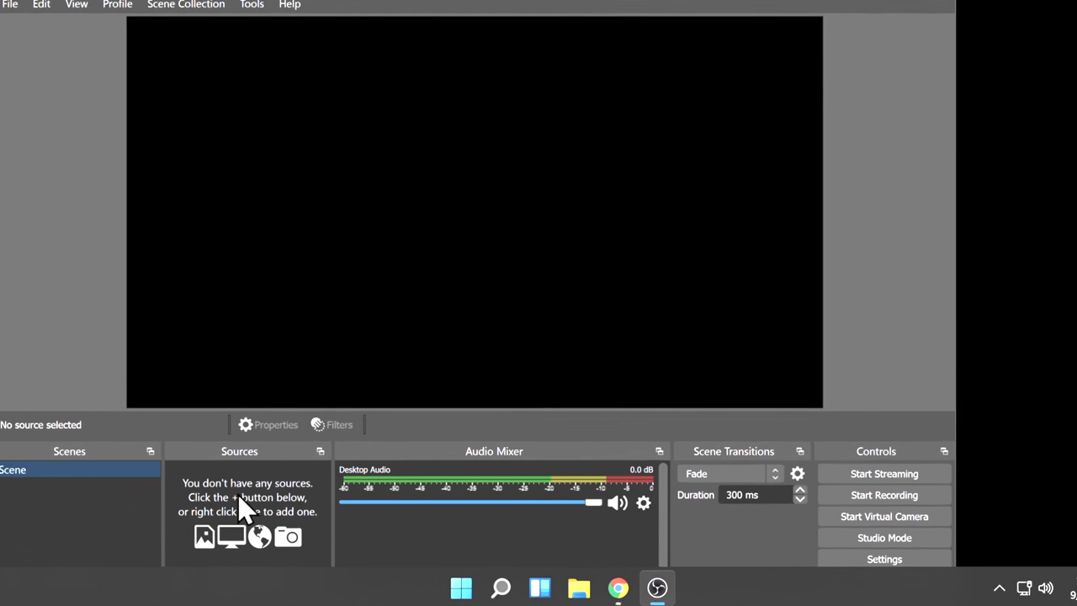
Add a Video Capture Device source named 'PlayStation Vita' to the scene
right_click(244, 505)
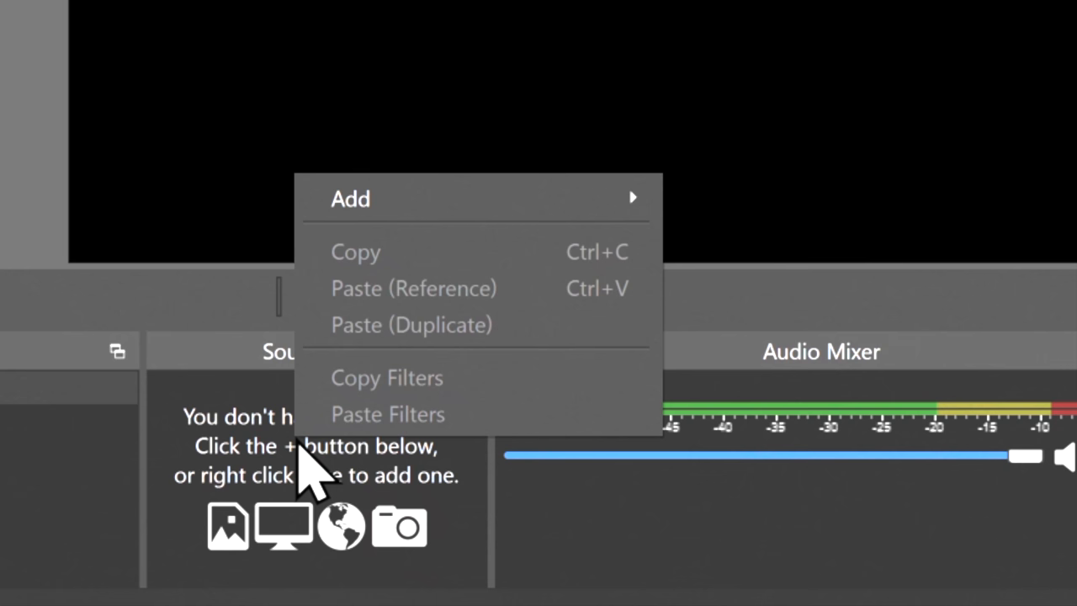
mouse_move(328, 455)
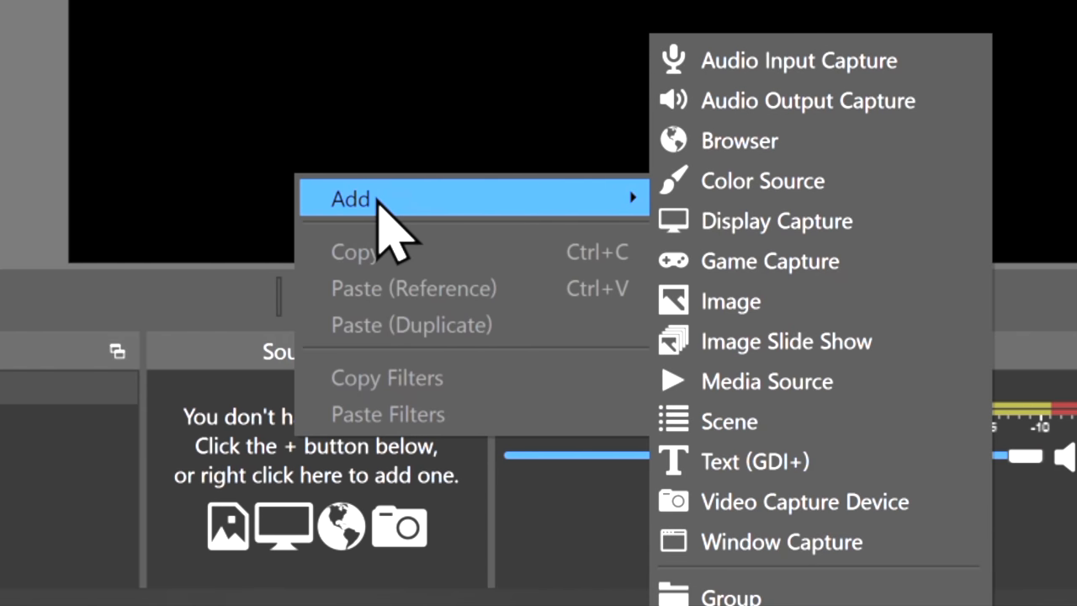
mouse_move(731, 301)
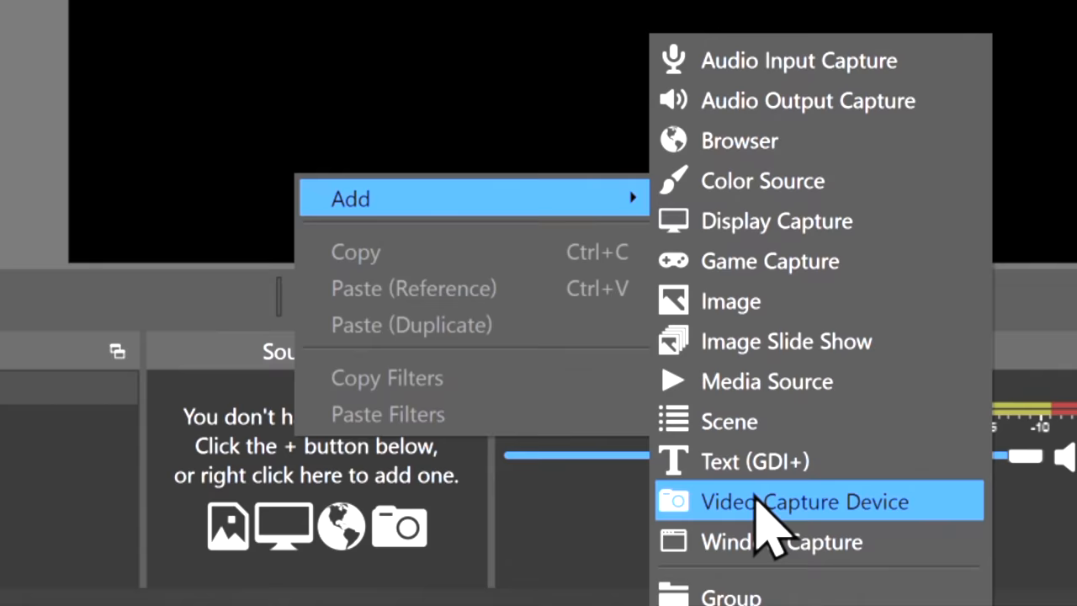
left_click(804, 502)
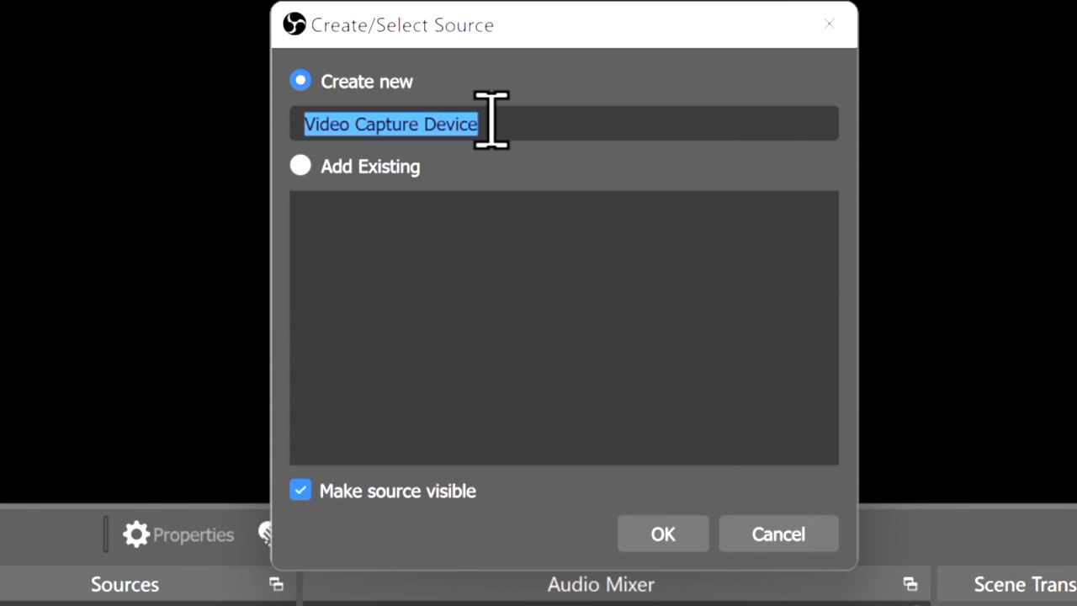
mouse_move(525, 317)
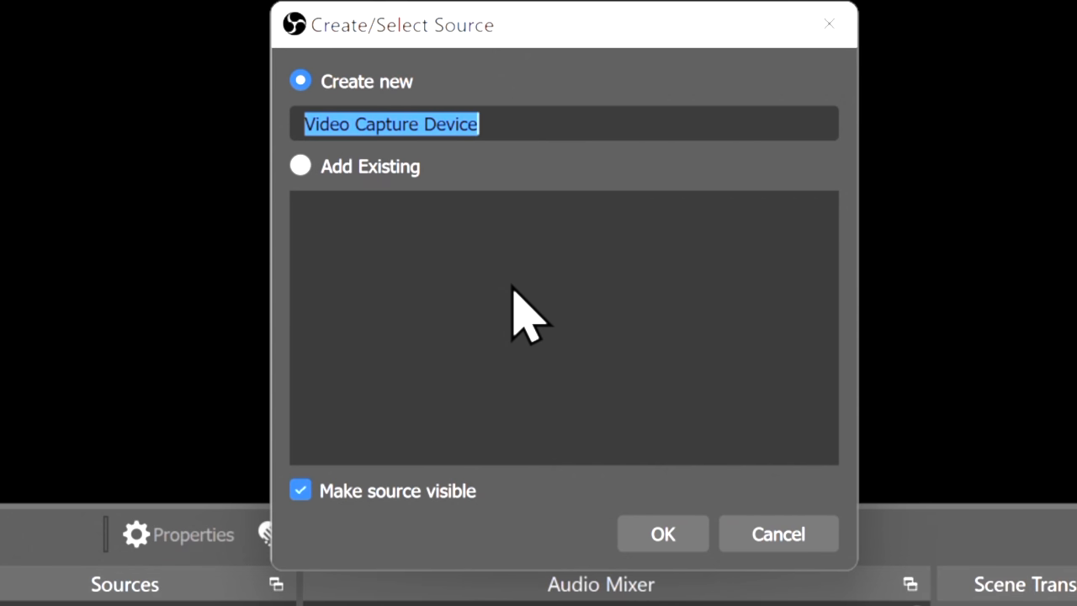
type("PlayStation Vita")
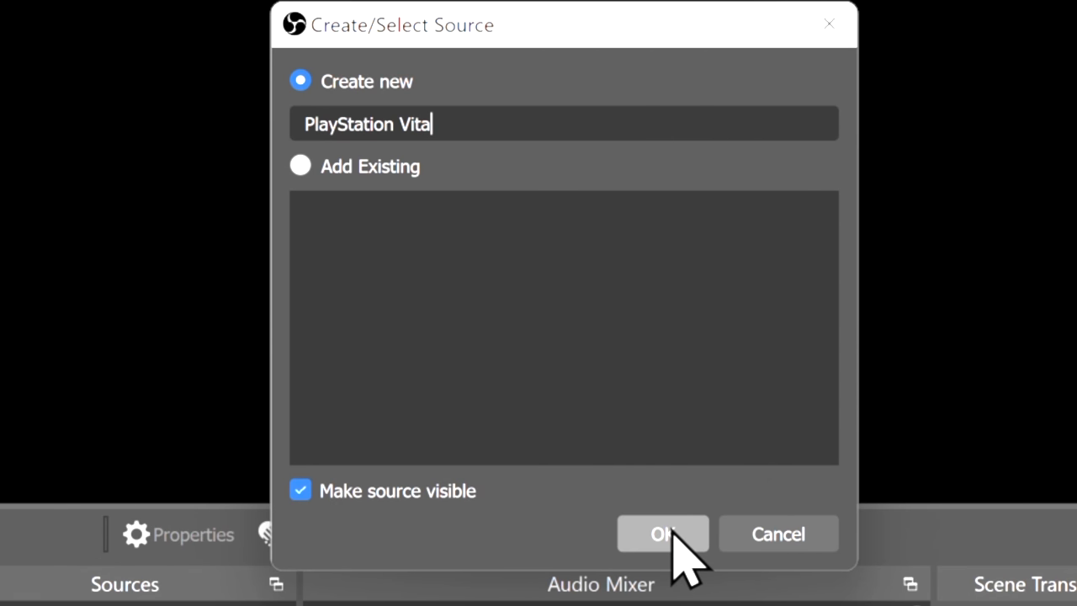
left_click(663, 533)
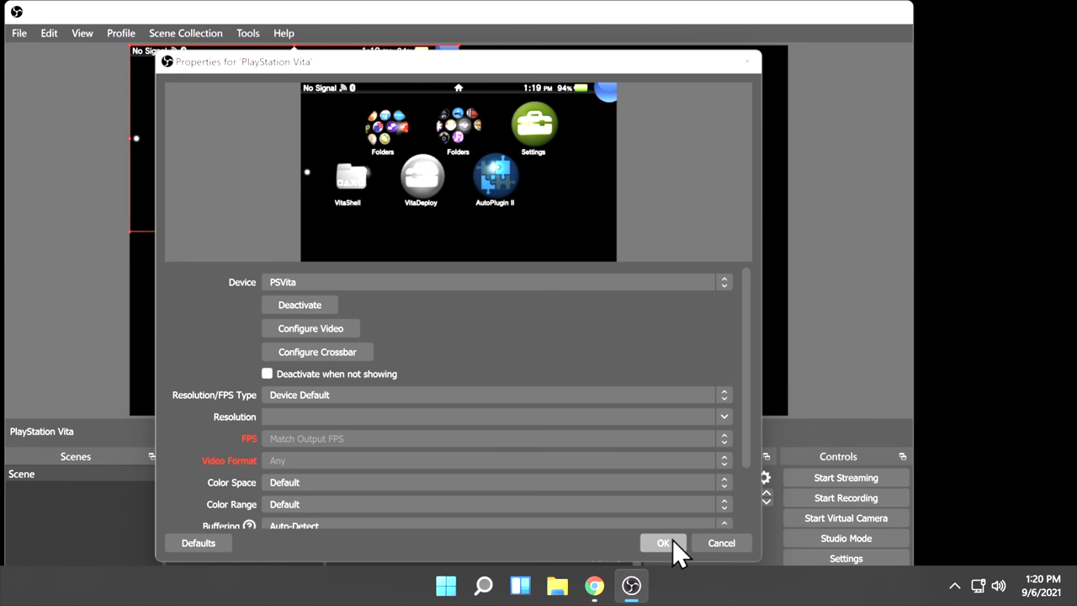
Confirm the source properties with Device kept on PSVita so the Vita screen previews
left_click(663, 542)
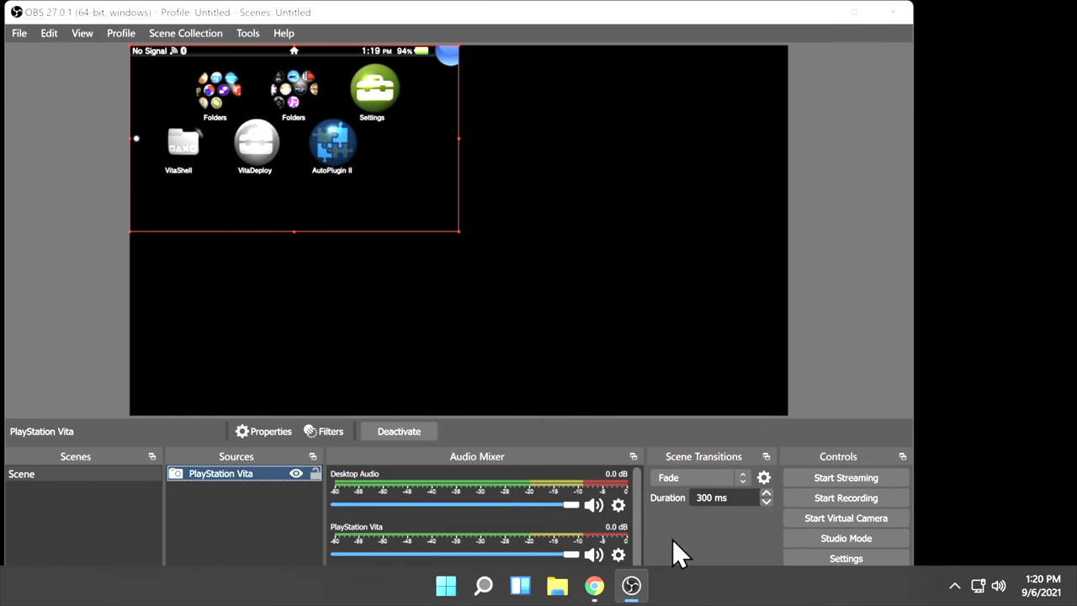
mouse_move(673, 552)
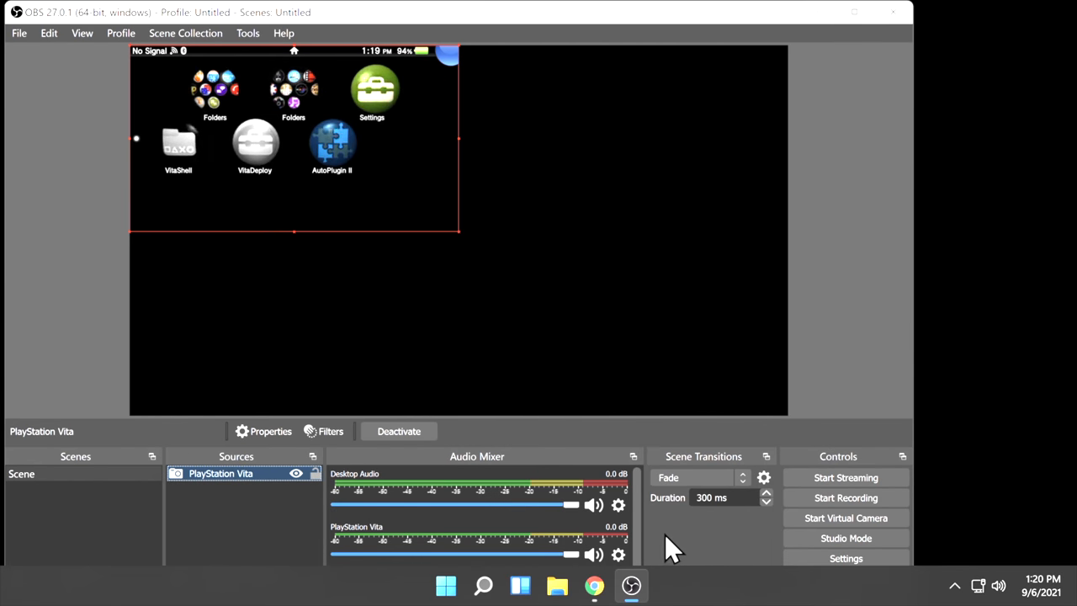
mouse_move(384, 278)
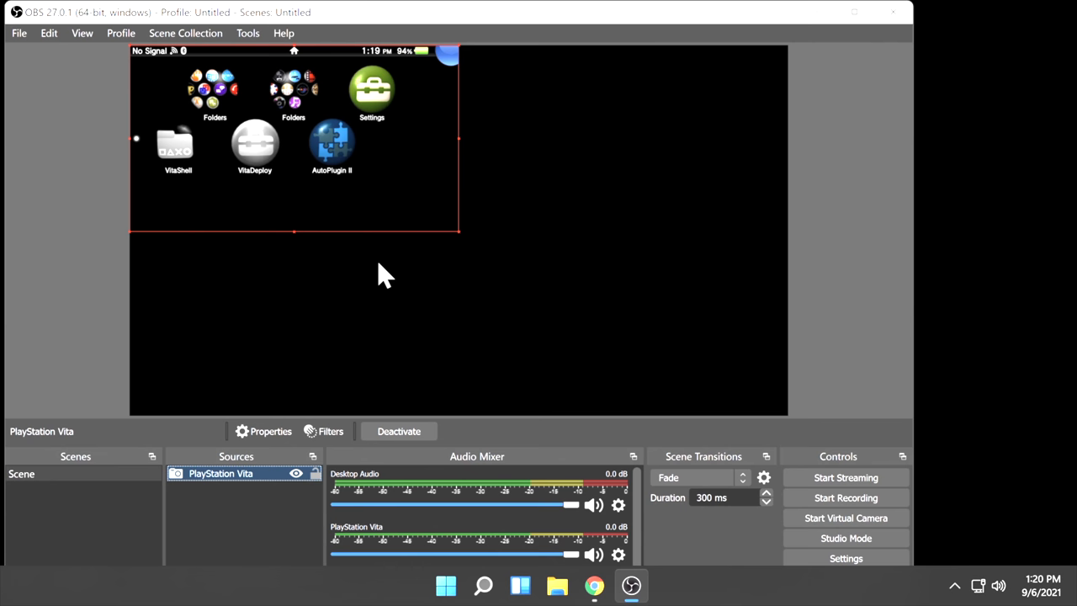
mouse_move(328, 165)
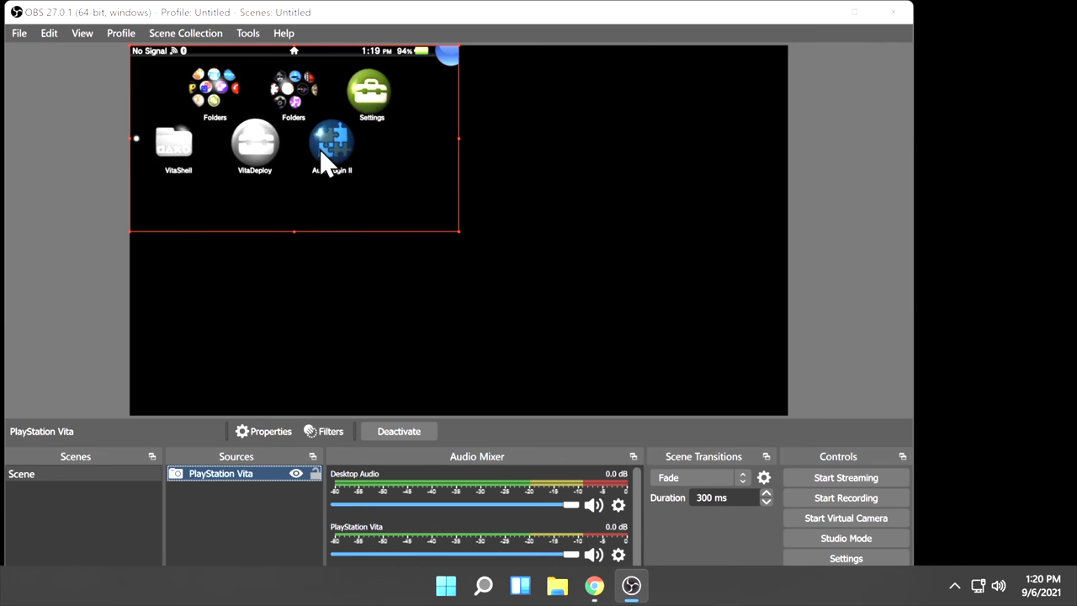
Apply Transform > Fit to screen so the Vita picture fills the canvas
right_click(329, 151)
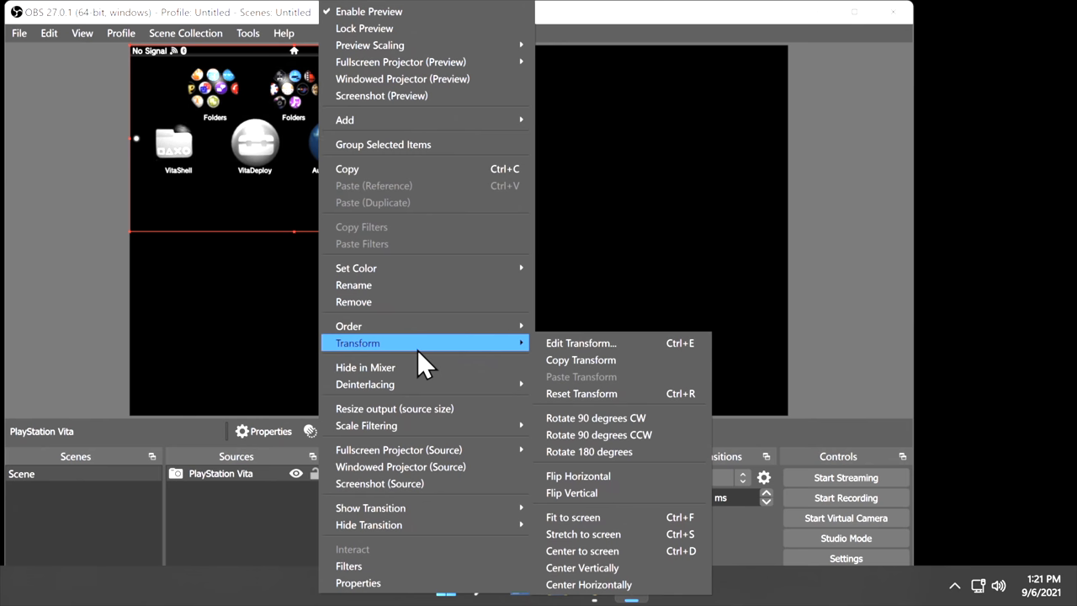
mouse_move(583, 394)
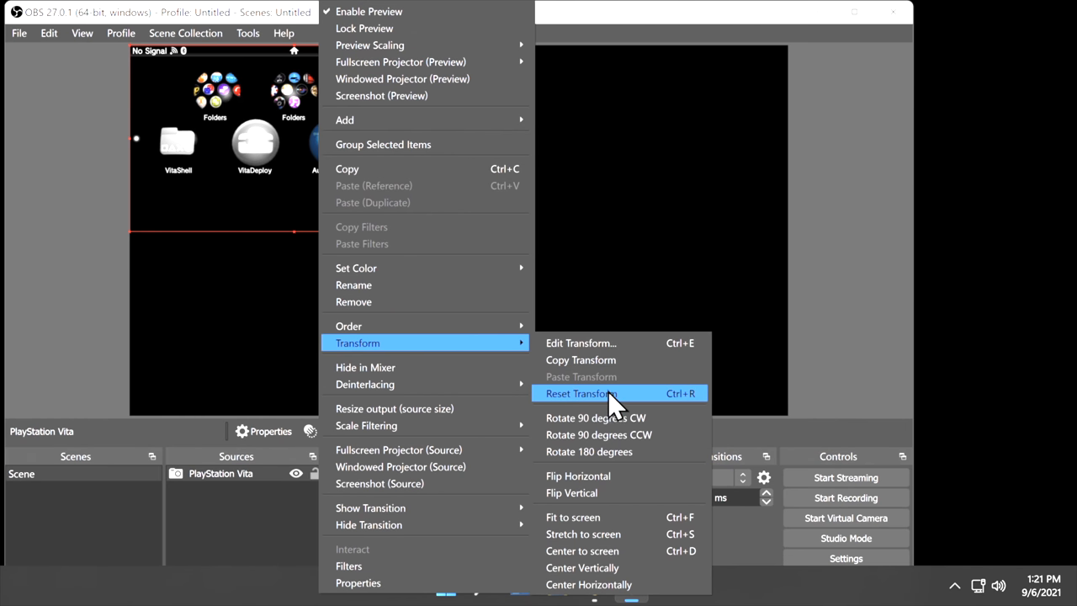
mouse_move(609, 468)
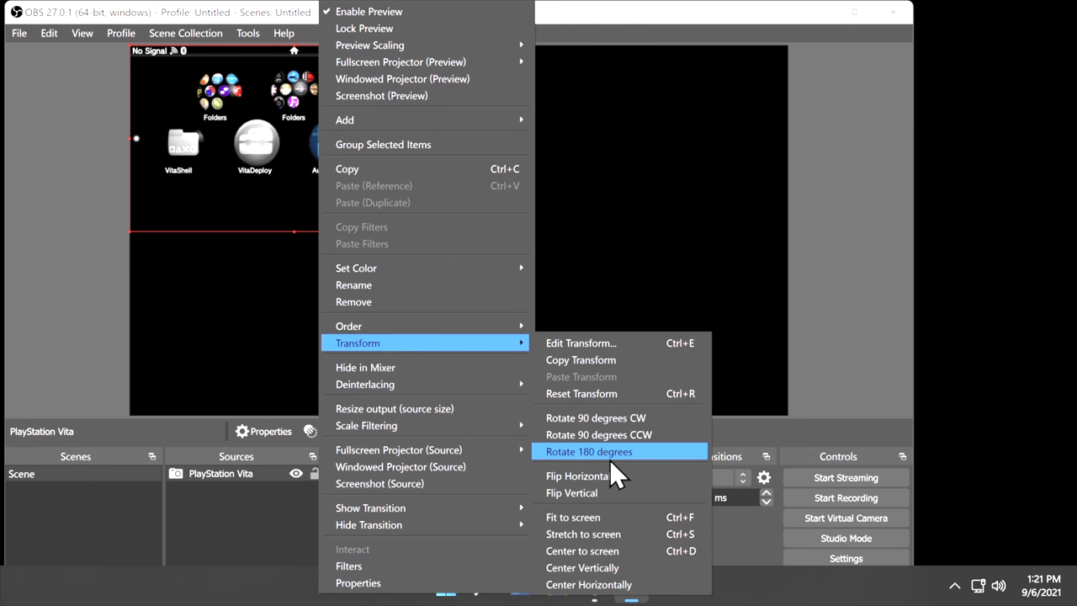
mouse_move(619, 517)
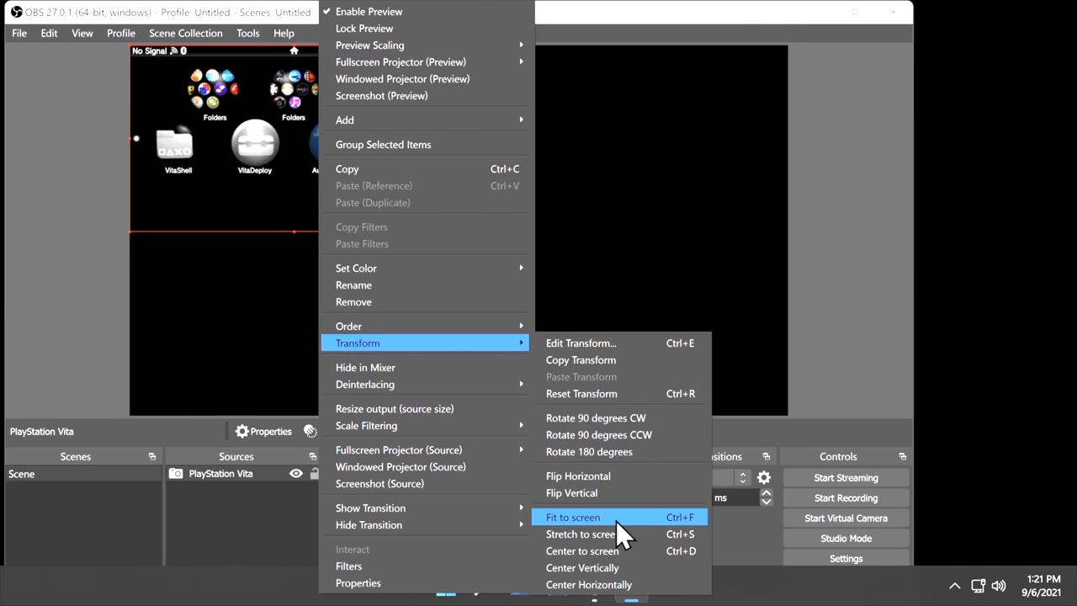
left_click(573, 516)
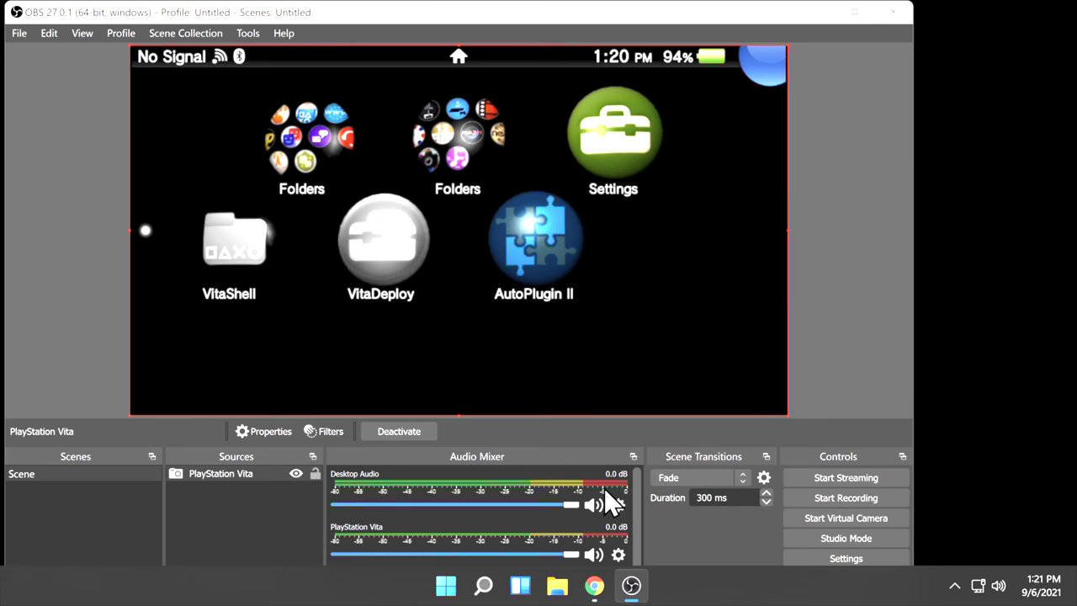
Launch a Fullscreen Projector (Source) of the Vita source on the monitor
right_click(454, 193)
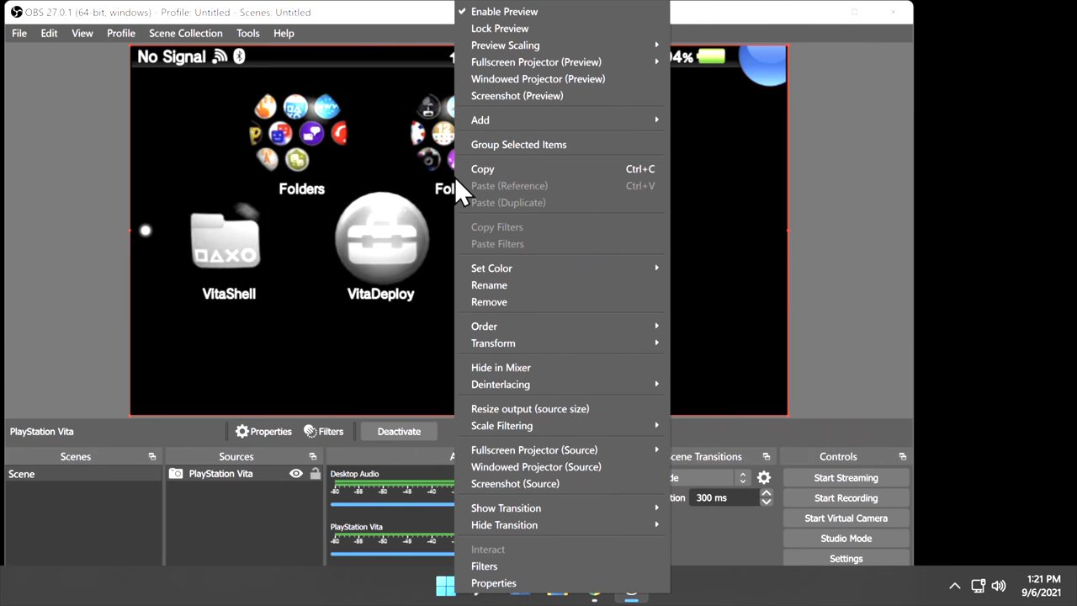
mouse_move(535, 449)
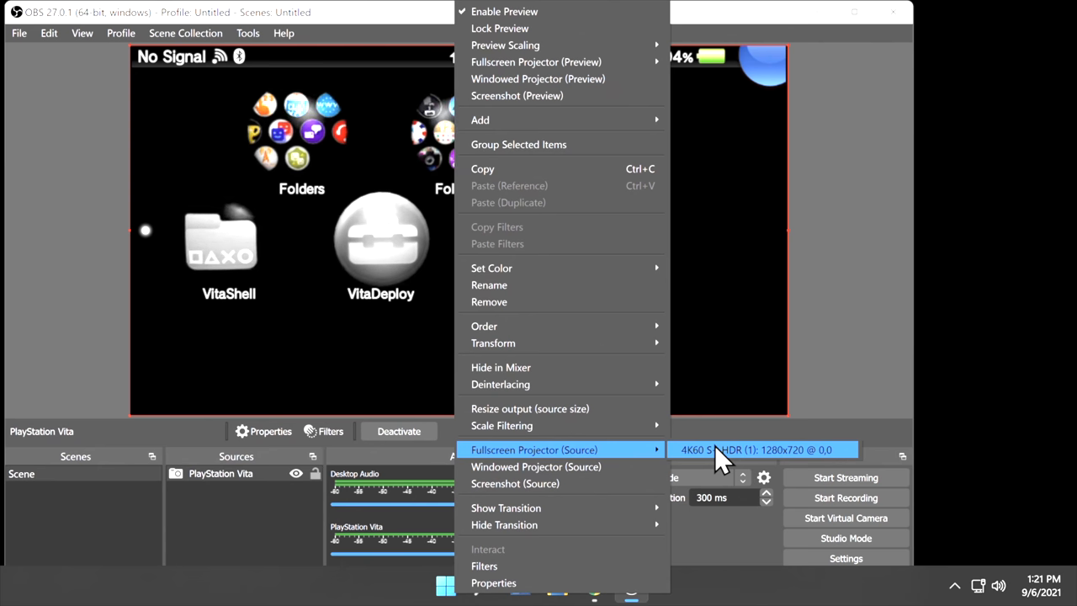
left_click(754, 450)
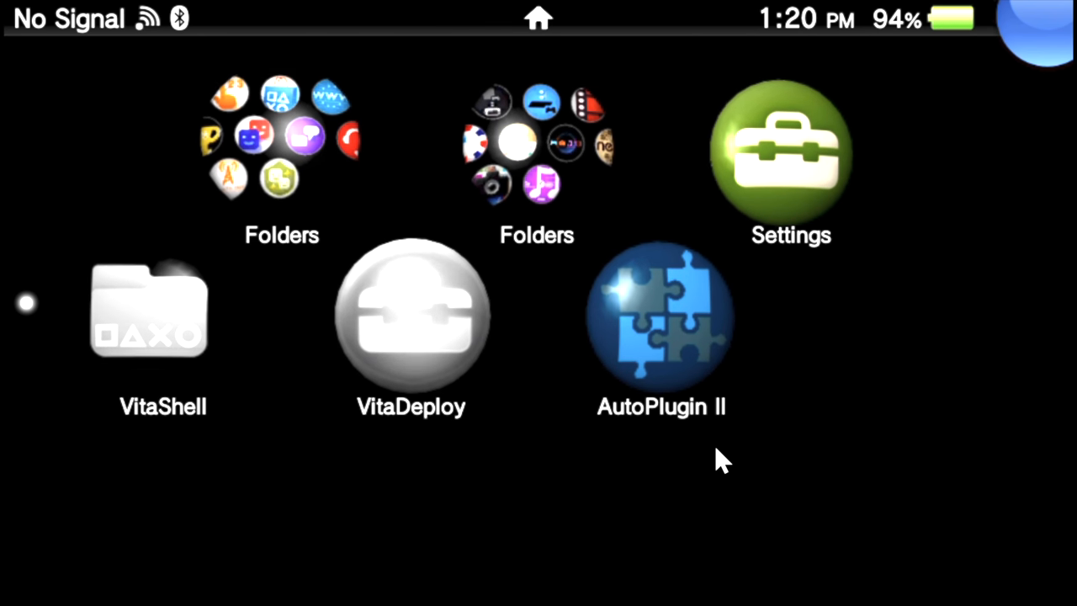